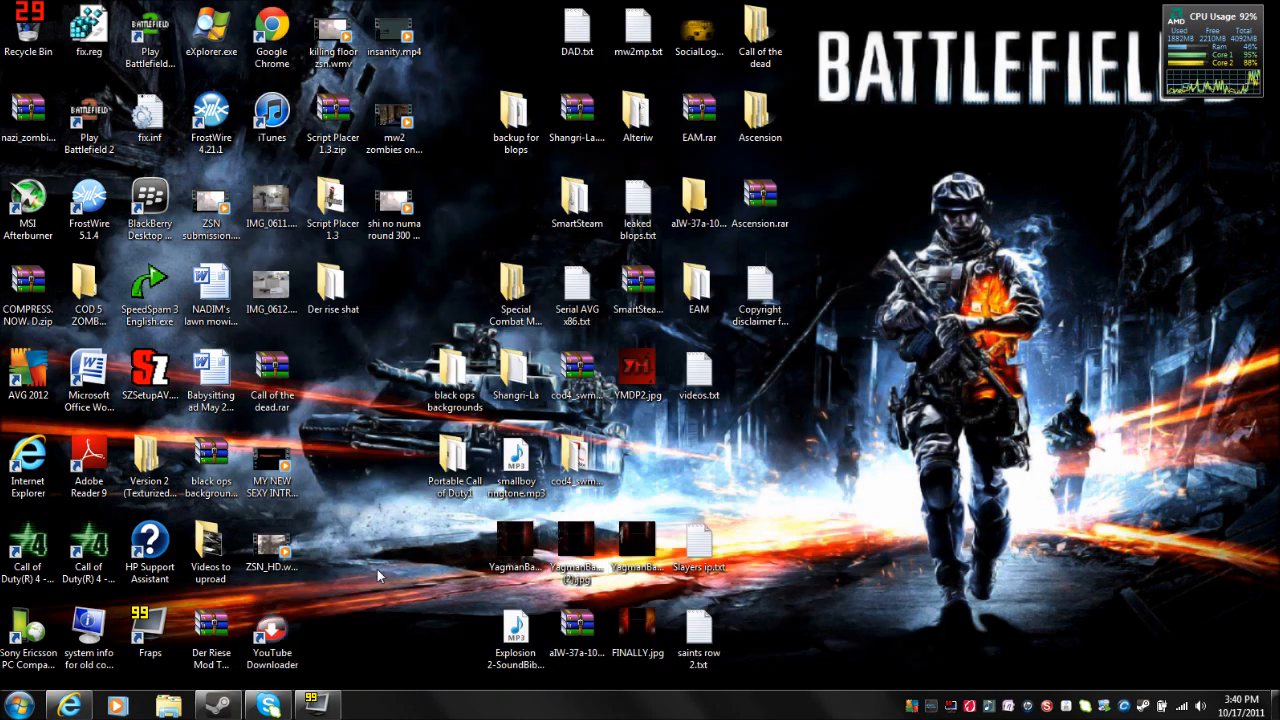
# - Open the Windows Live Movie Maker 2011 download page, start the download, then cancel the prompt
pyautogui.moveTo(480, 155); pyautogui.dragTo(390, 570)
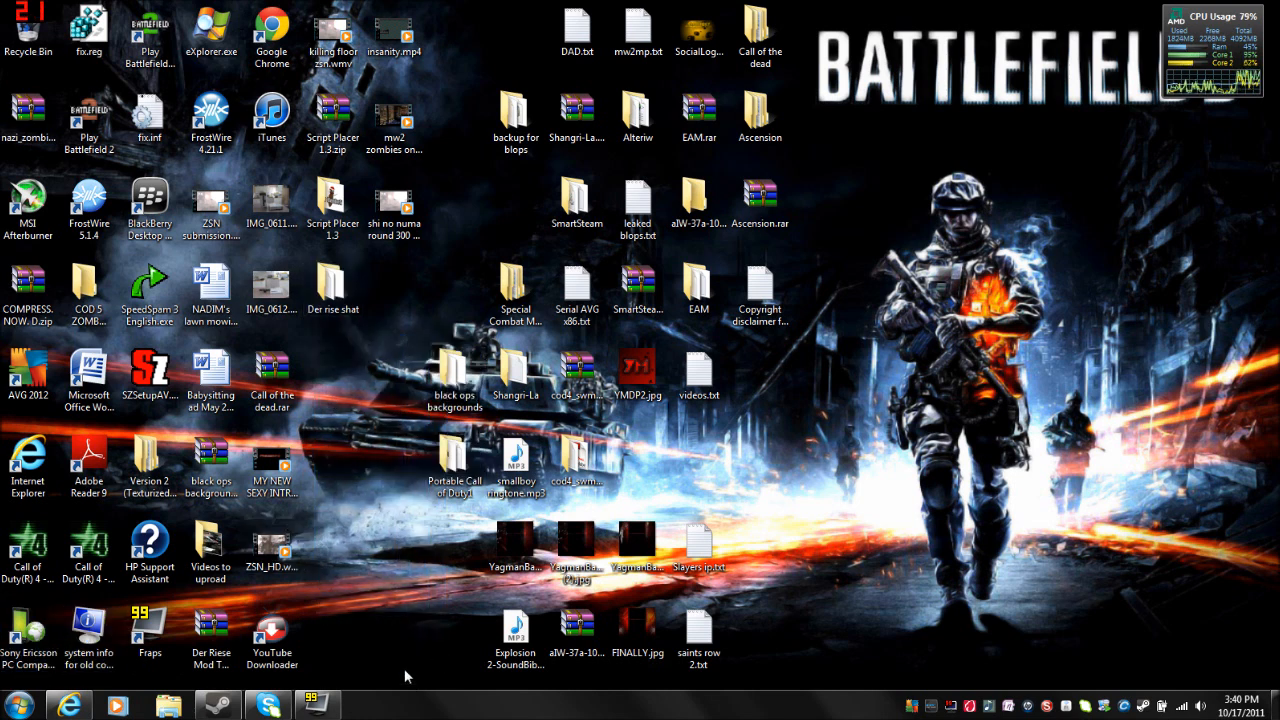
pyautogui.moveTo(322, 500)
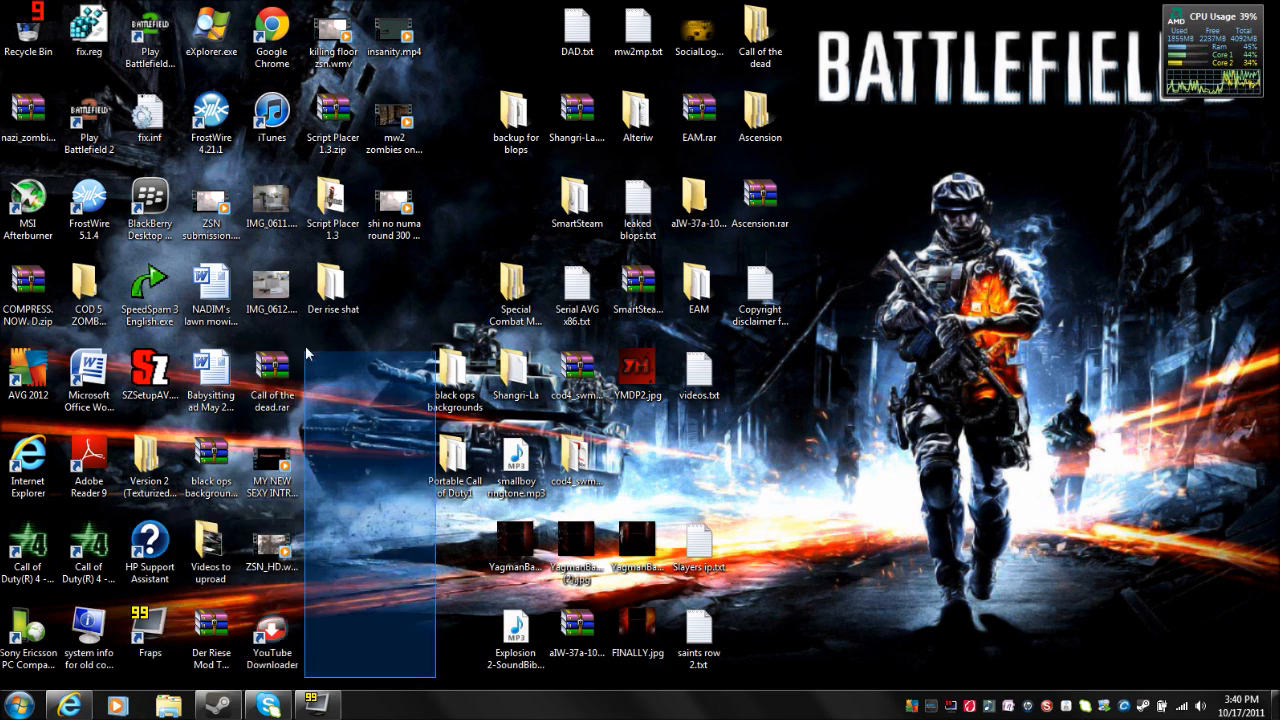
pyautogui.click(69, 705)
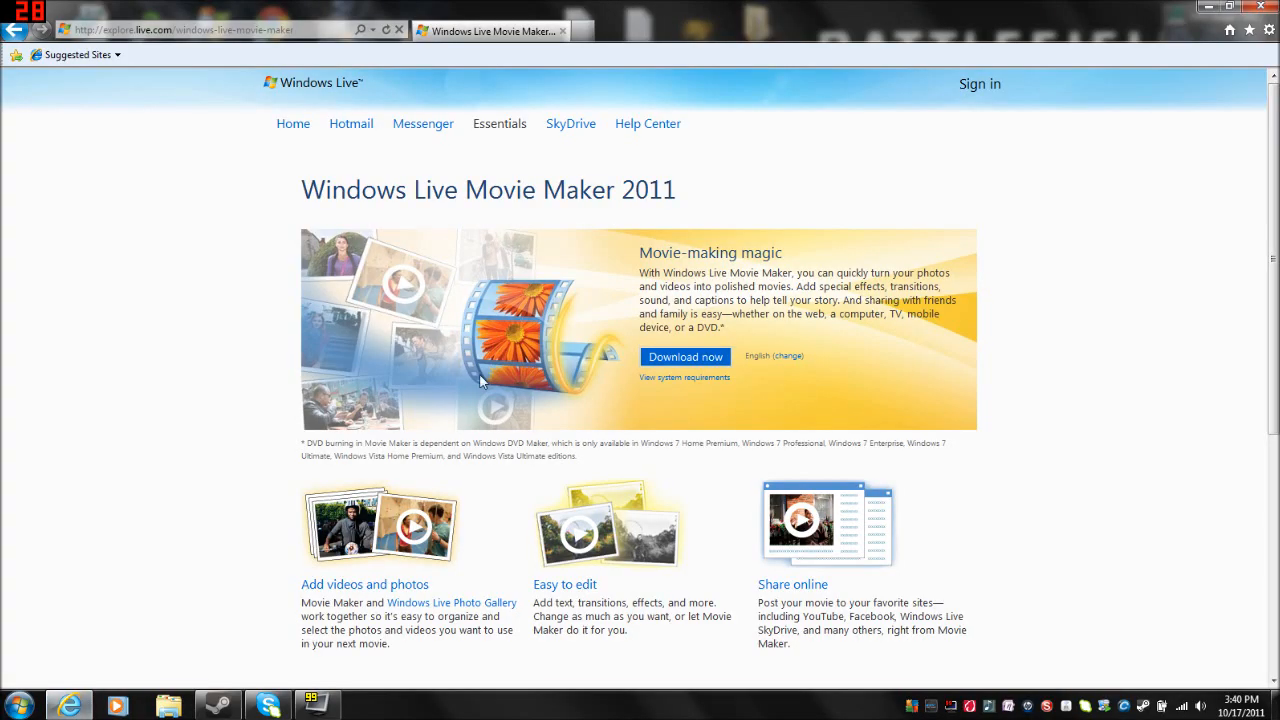
pyautogui.click(685, 357)
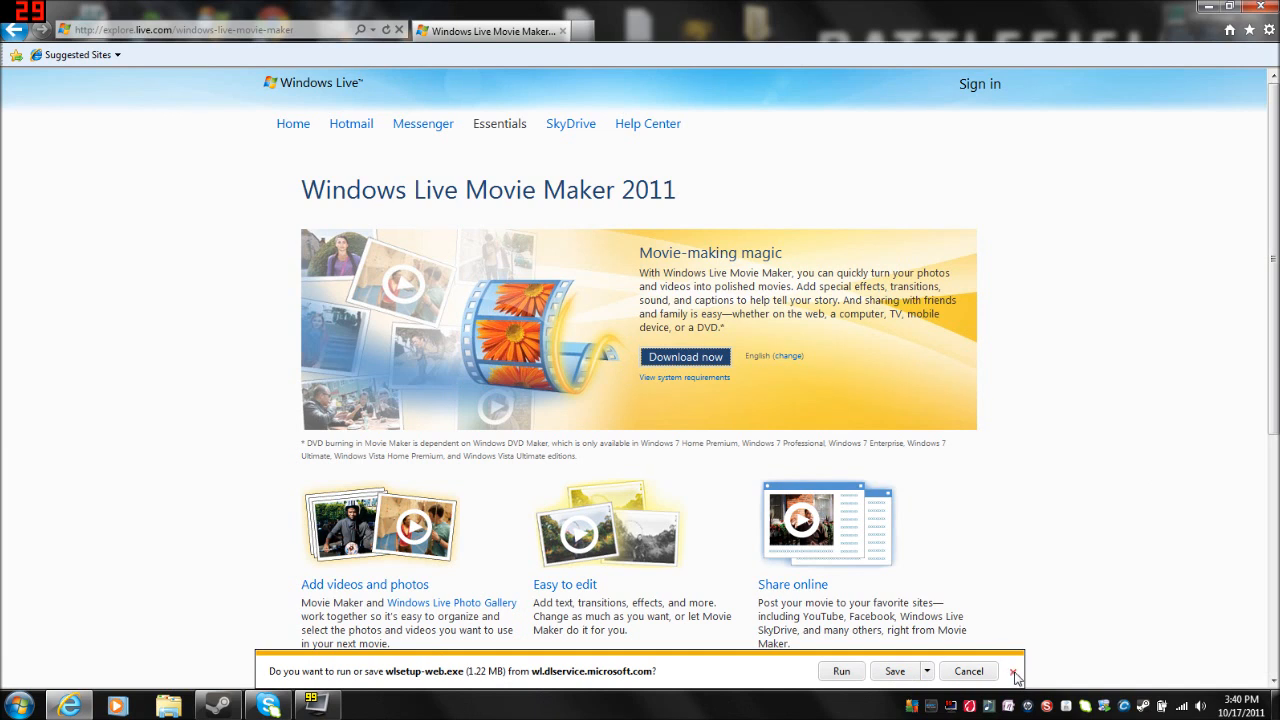
pyautogui.click(1014, 671)
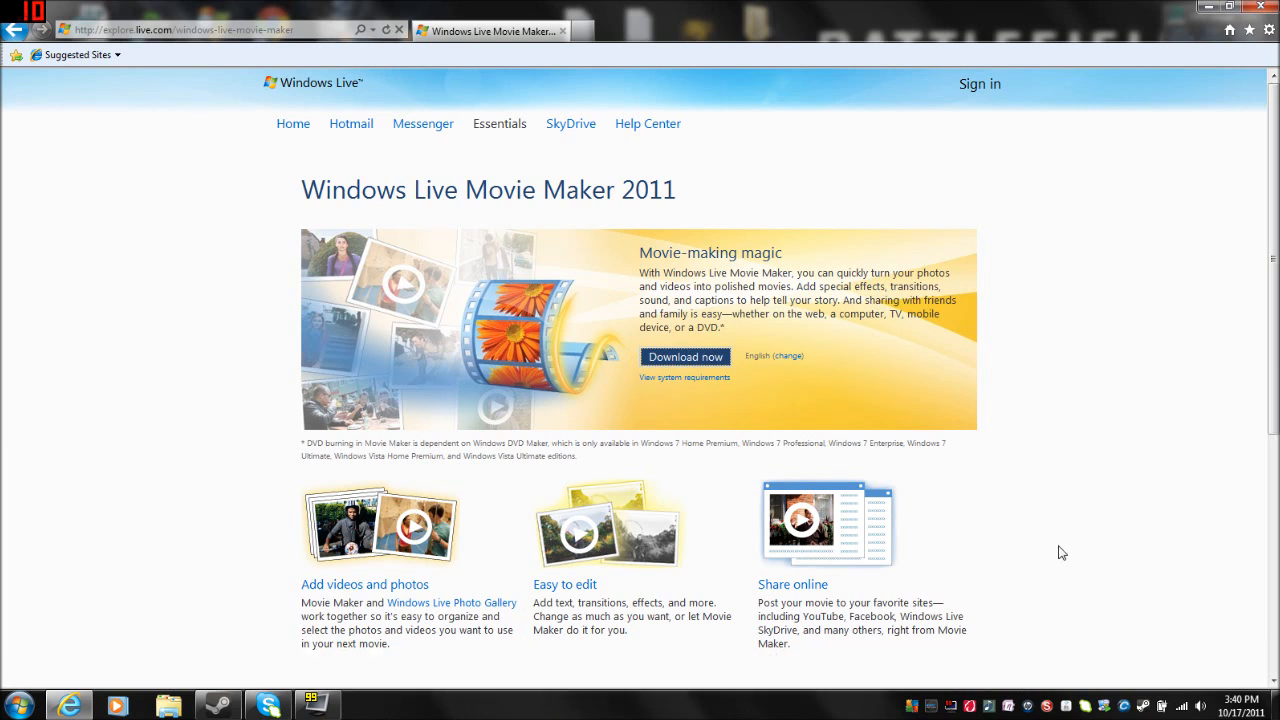
pyautogui.moveTo(1045, 389)
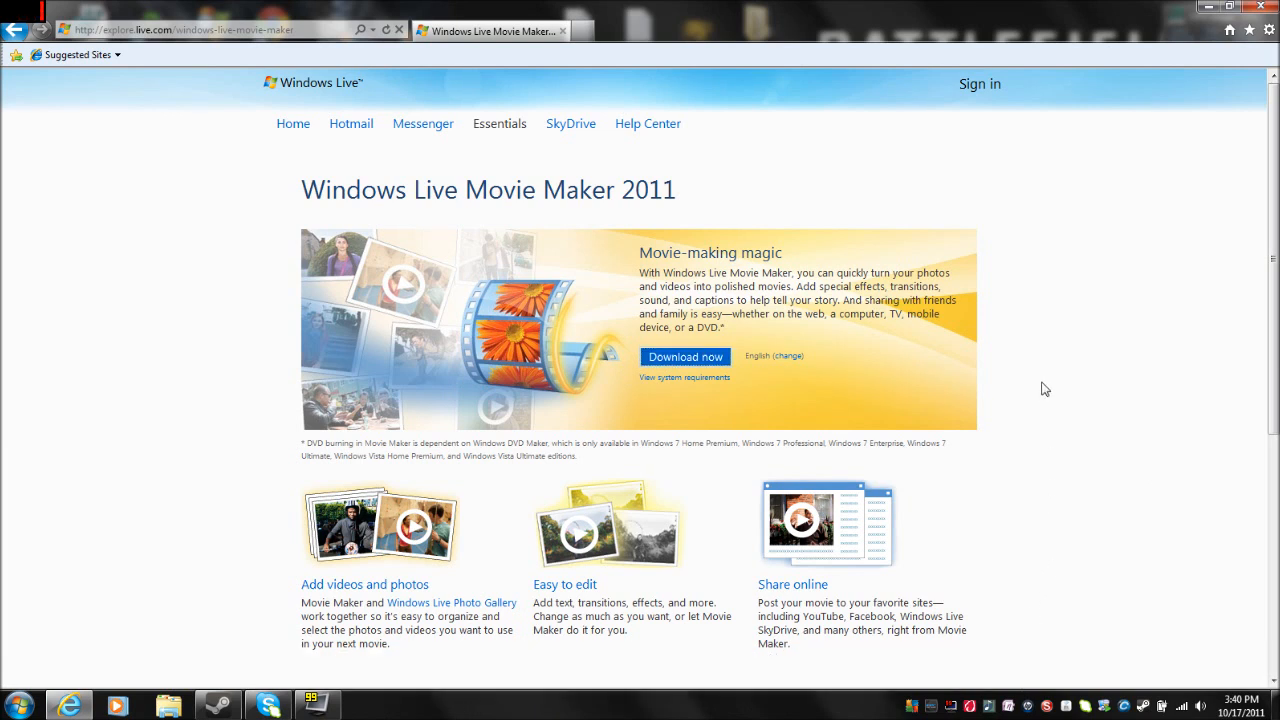
pyautogui.moveTo(1161, 289)
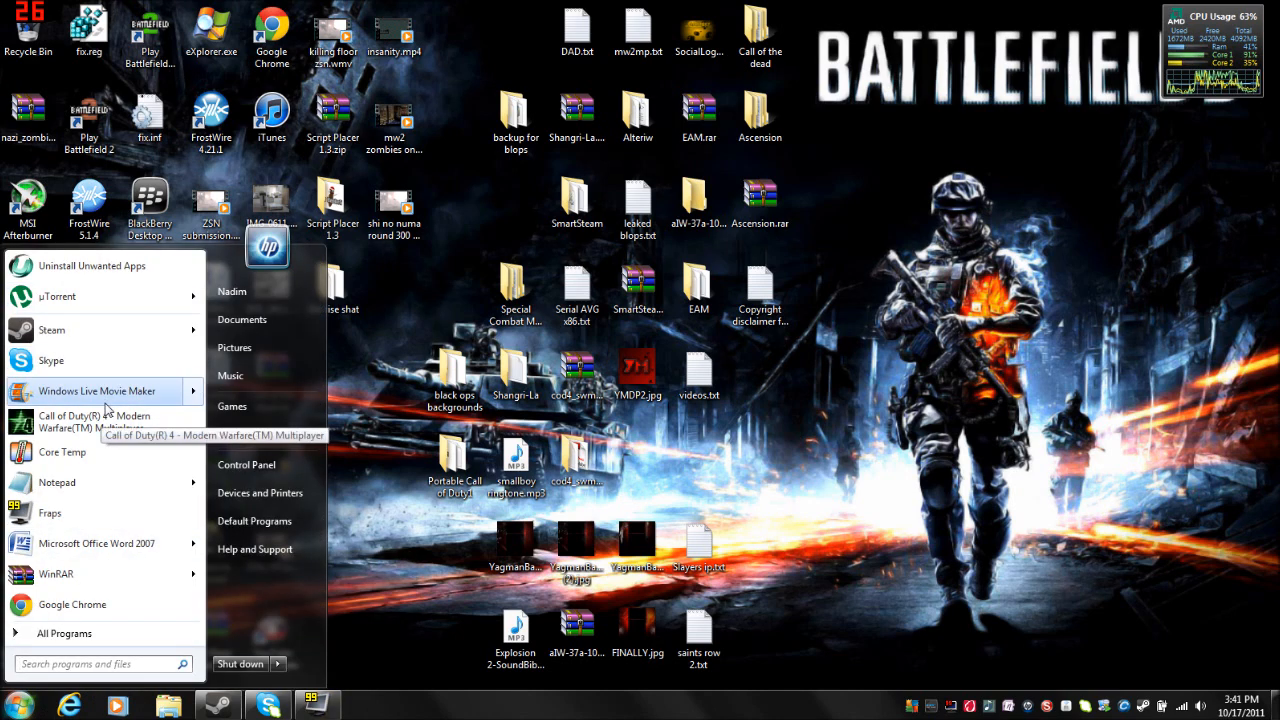
# - Launch Windows Live Movie Maker from the Start menu
pyautogui.click(930, 355)
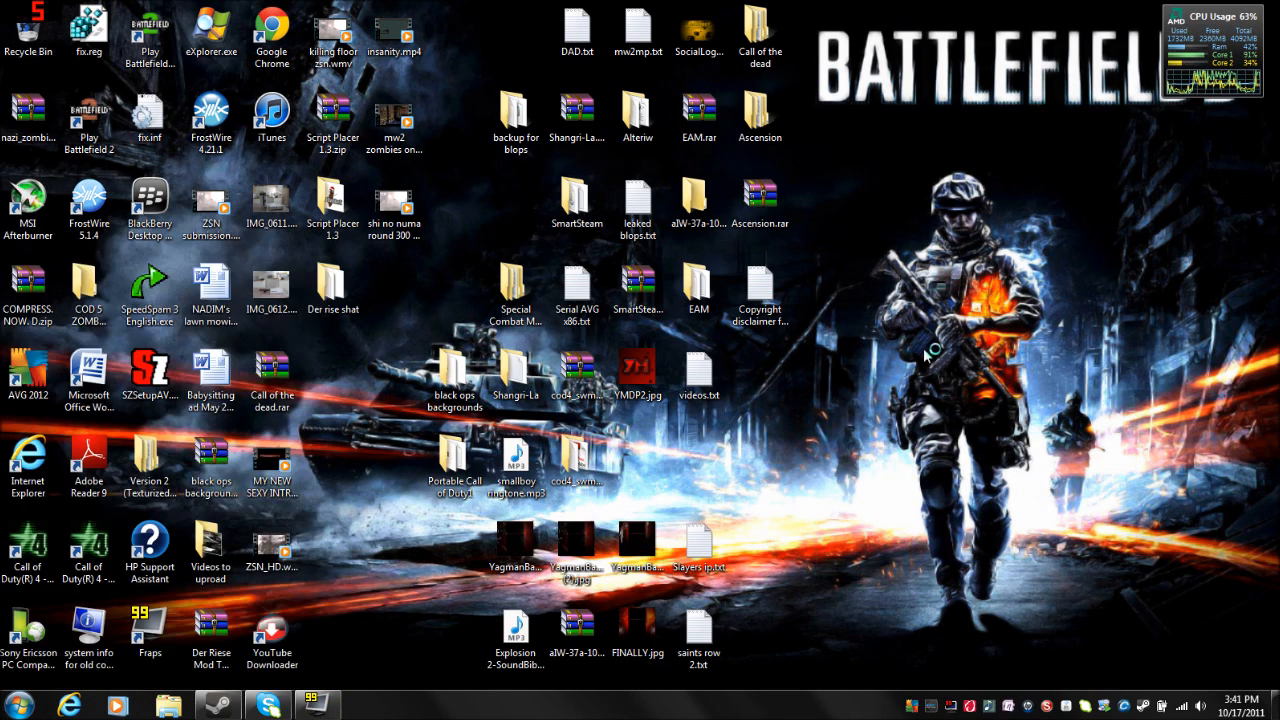
pyautogui.moveTo(815, 410)
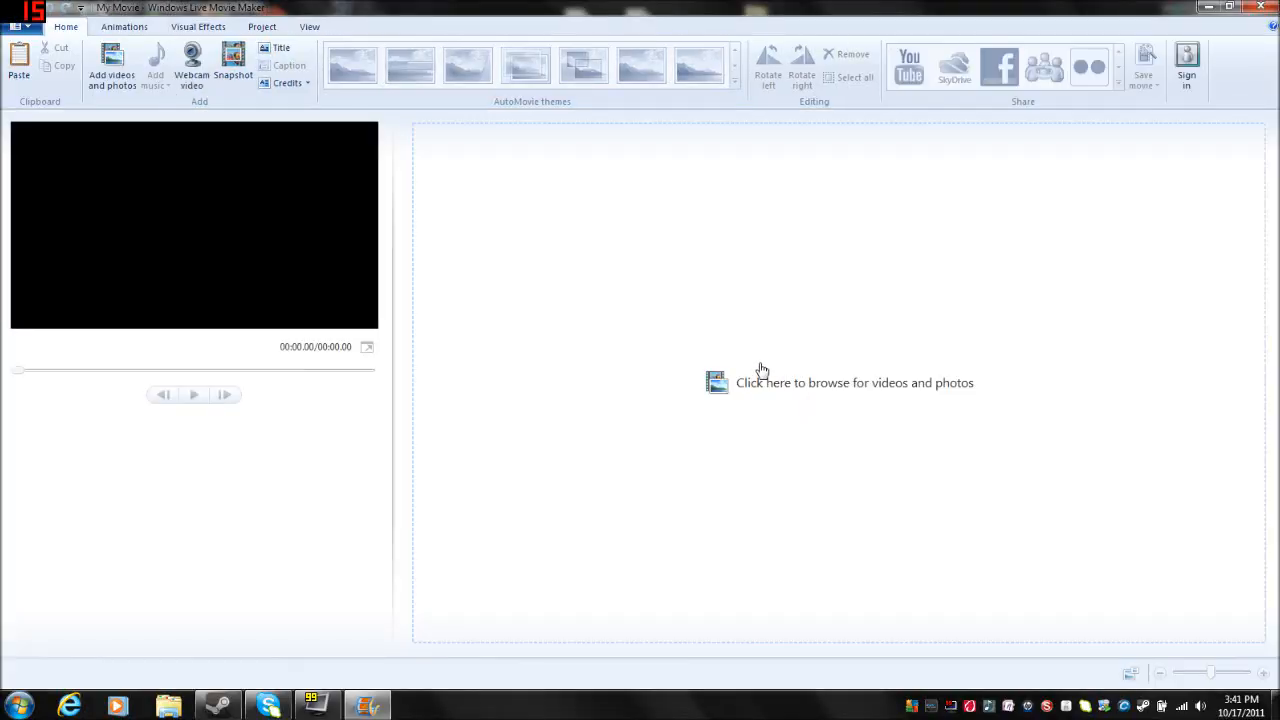
pyautogui.moveTo(777, 356)
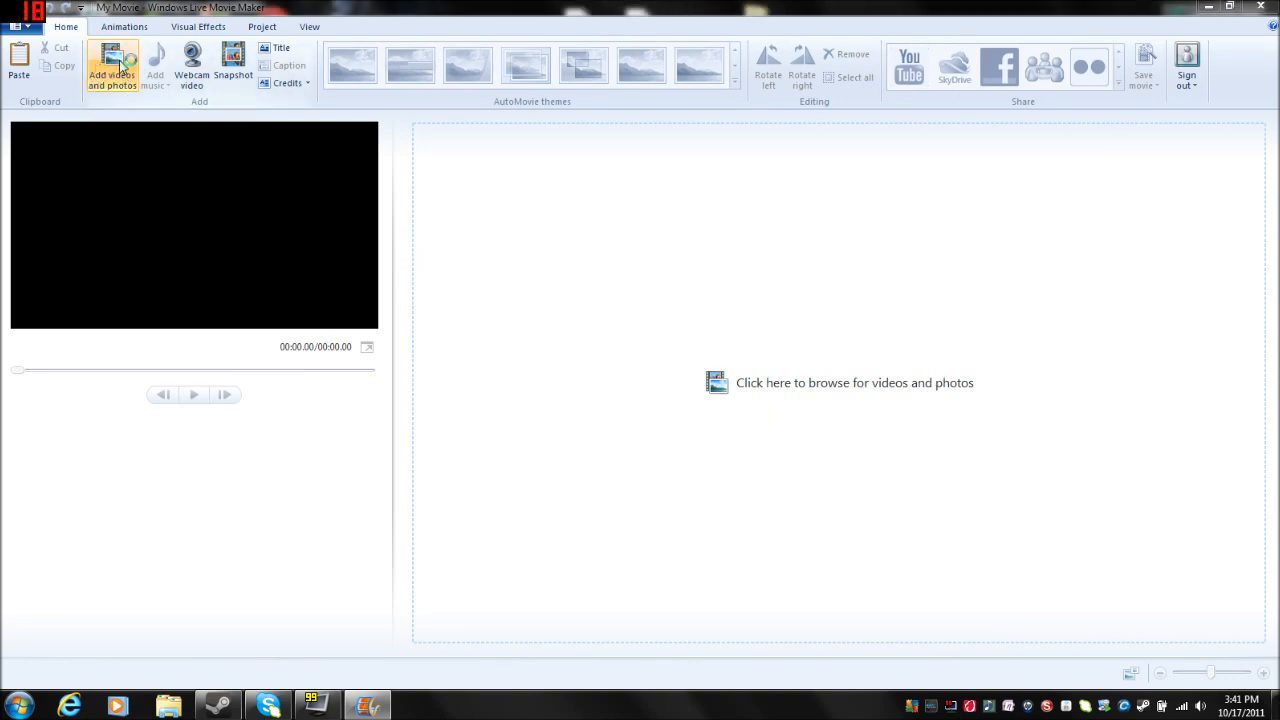
pyautogui.click(112, 65)
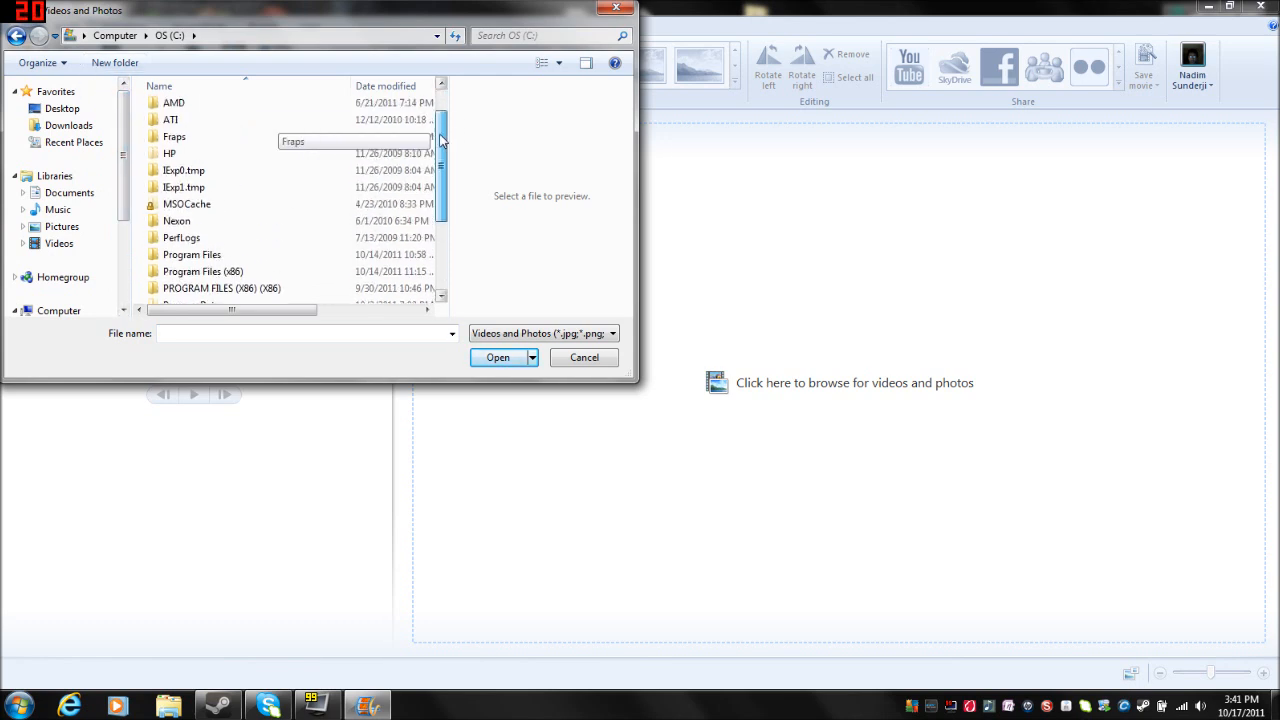
pyautogui.doubleClick(174, 136)
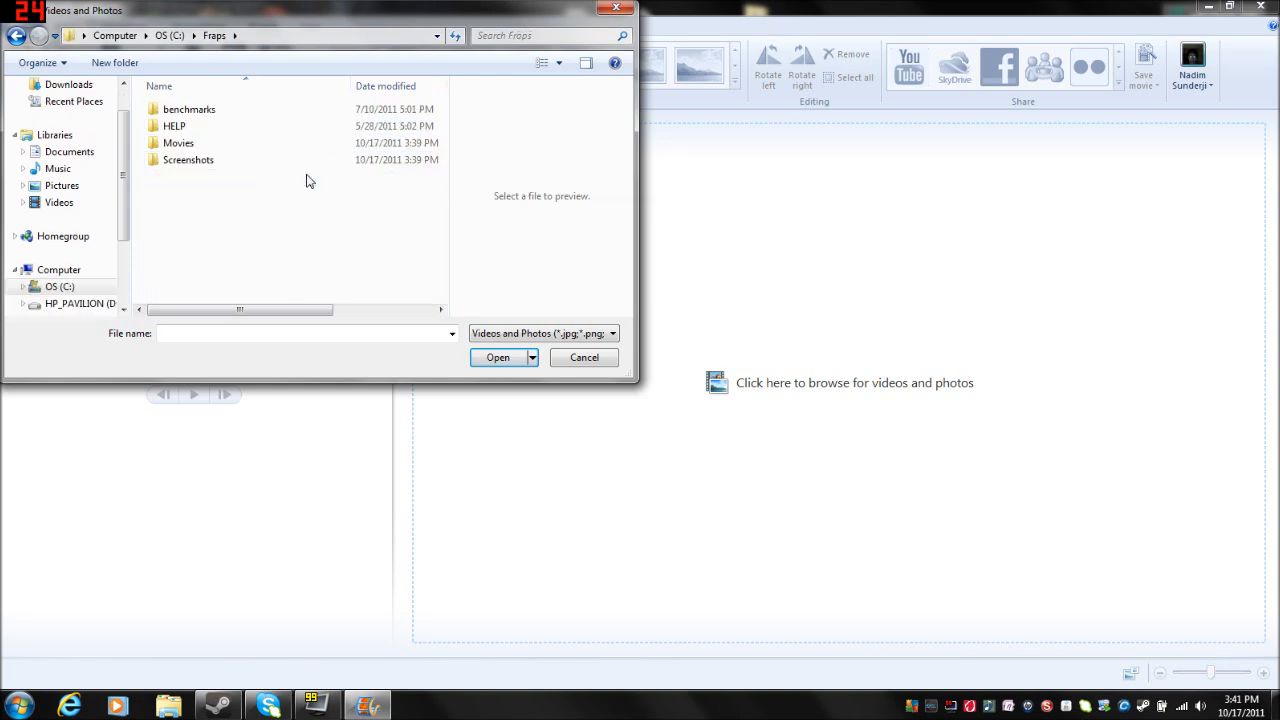
pyautogui.doubleClick(178, 142)
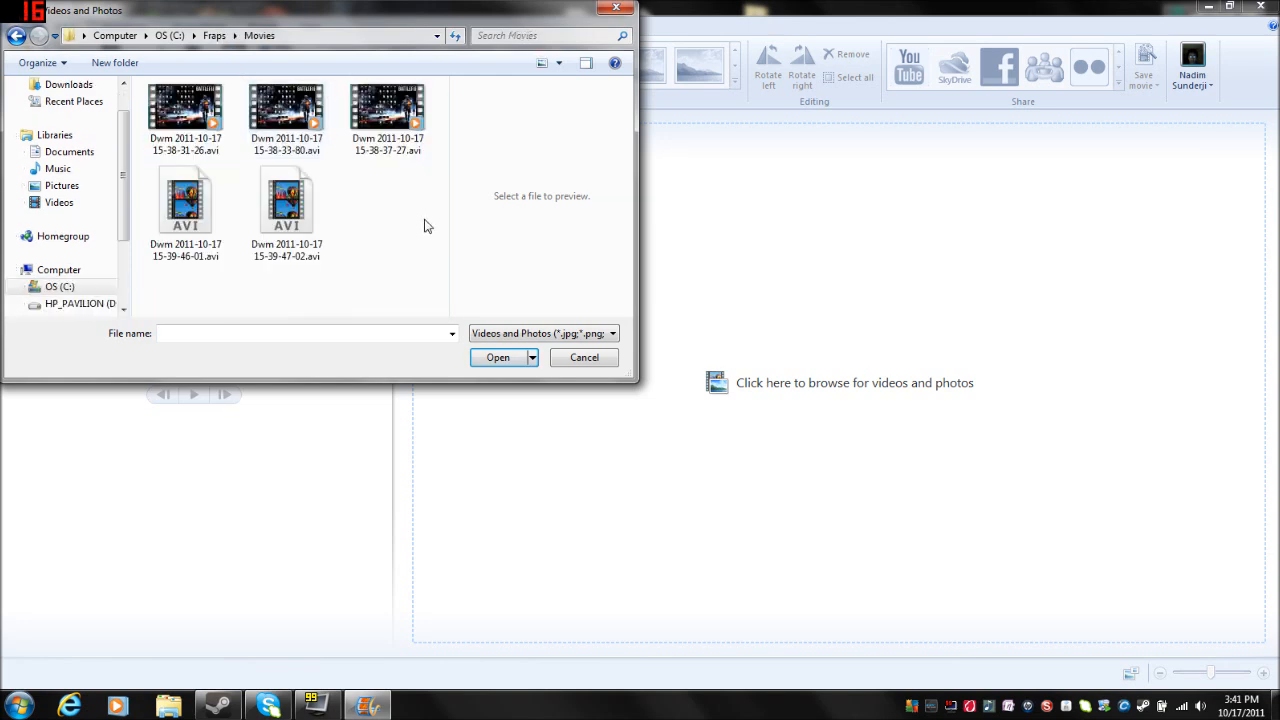
pyautogui.click(287, 200)
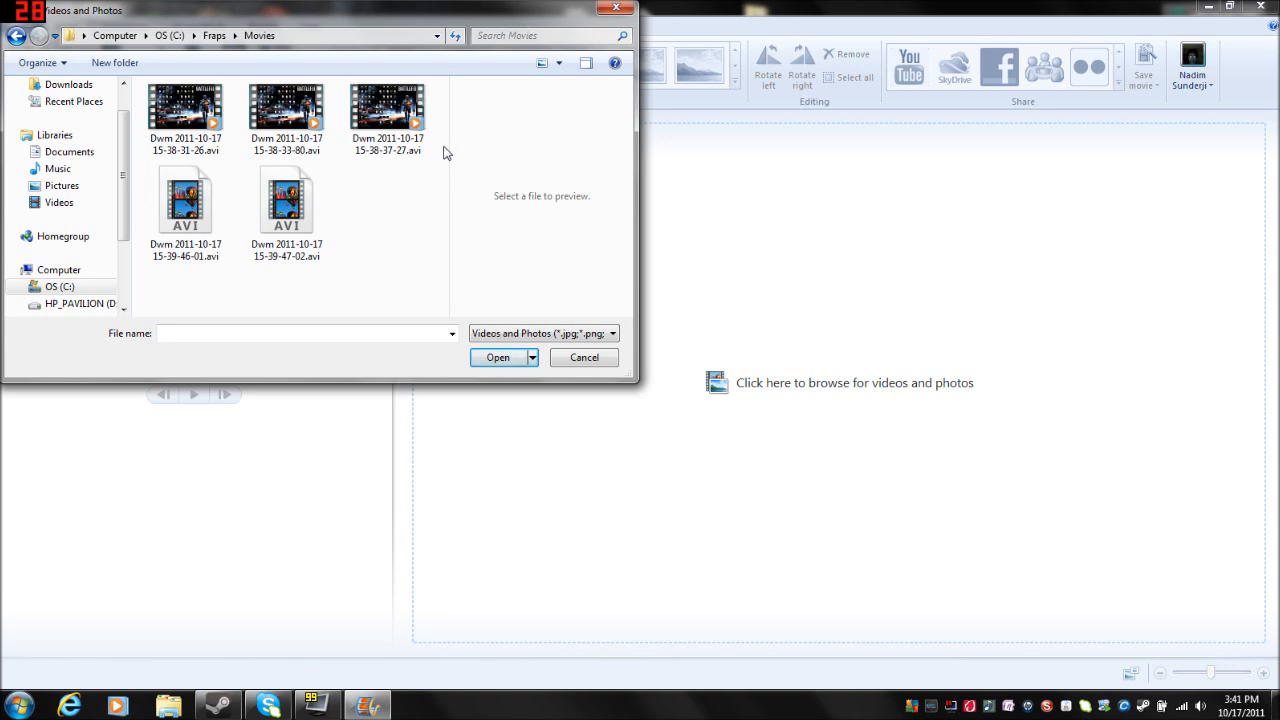
pyautogui.click(388, 108)
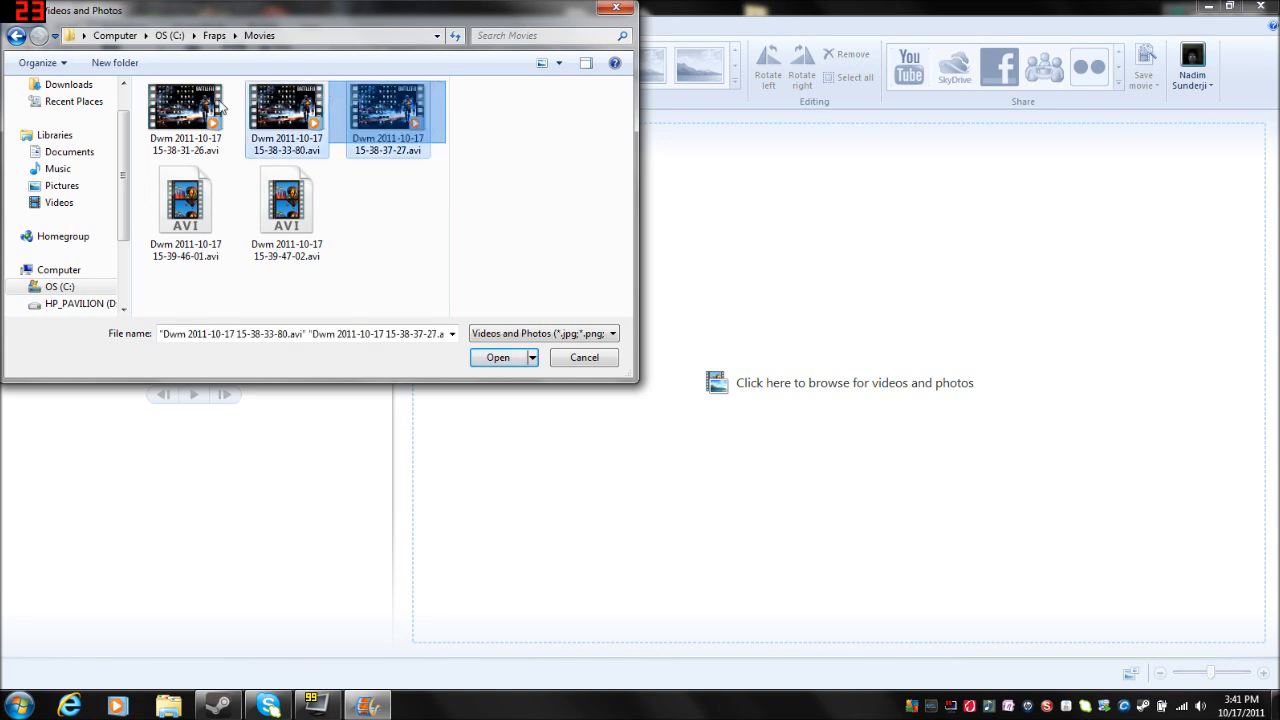
pyautogui.click(185, 110)
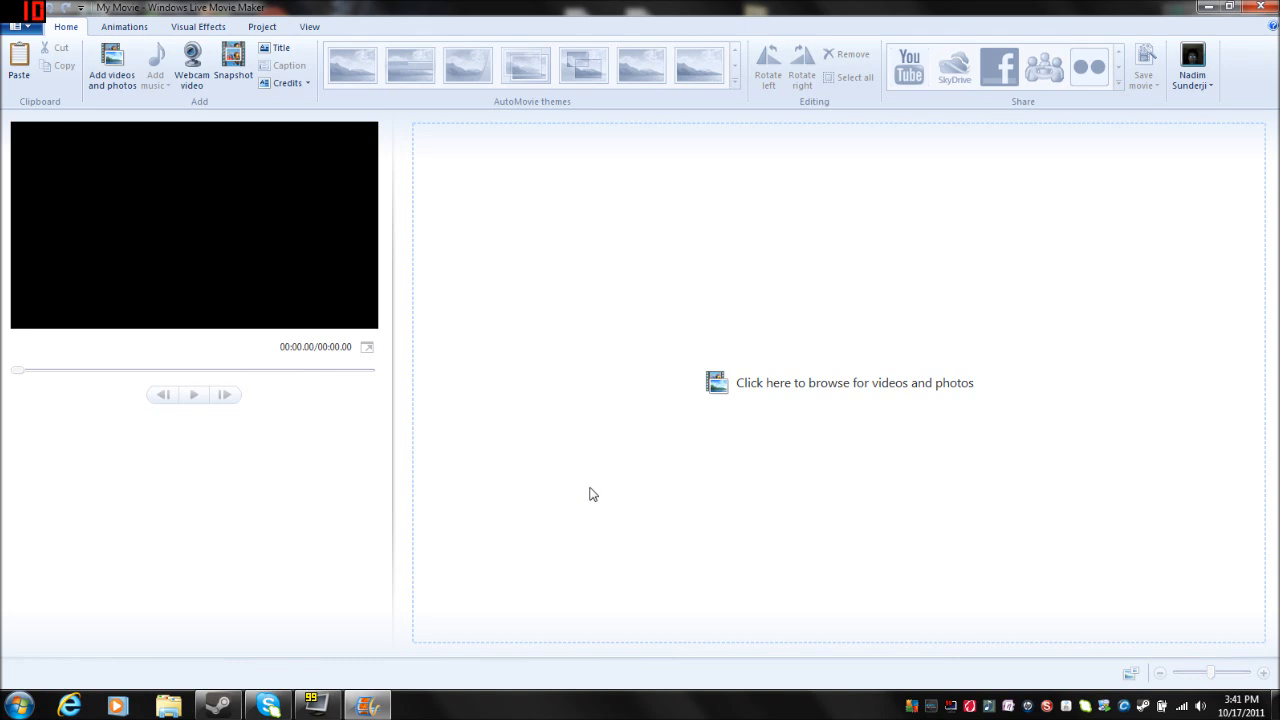
# - Load the three Battlefield Fraps clips onto the storyboard and select the first clip
pyautogui.click(111, 65)
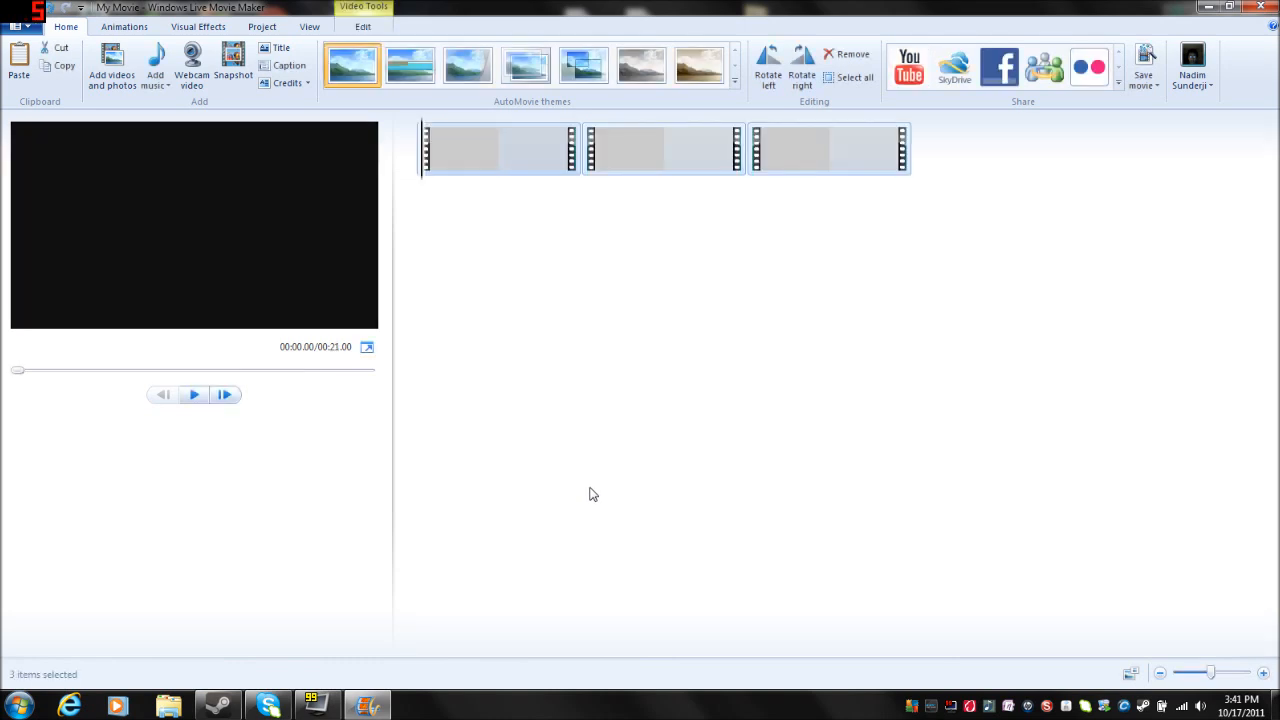
pyautogui.moveTo(920, 120)
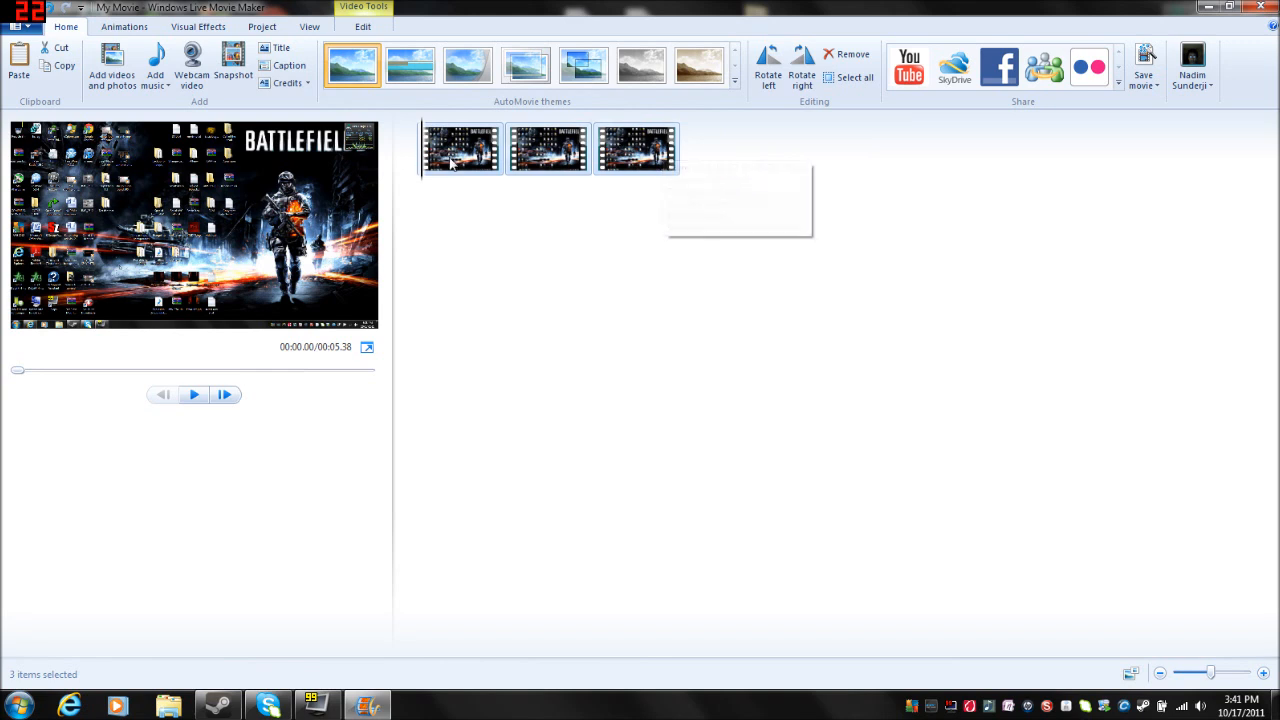
pyautogui.moveTo(637, 148)
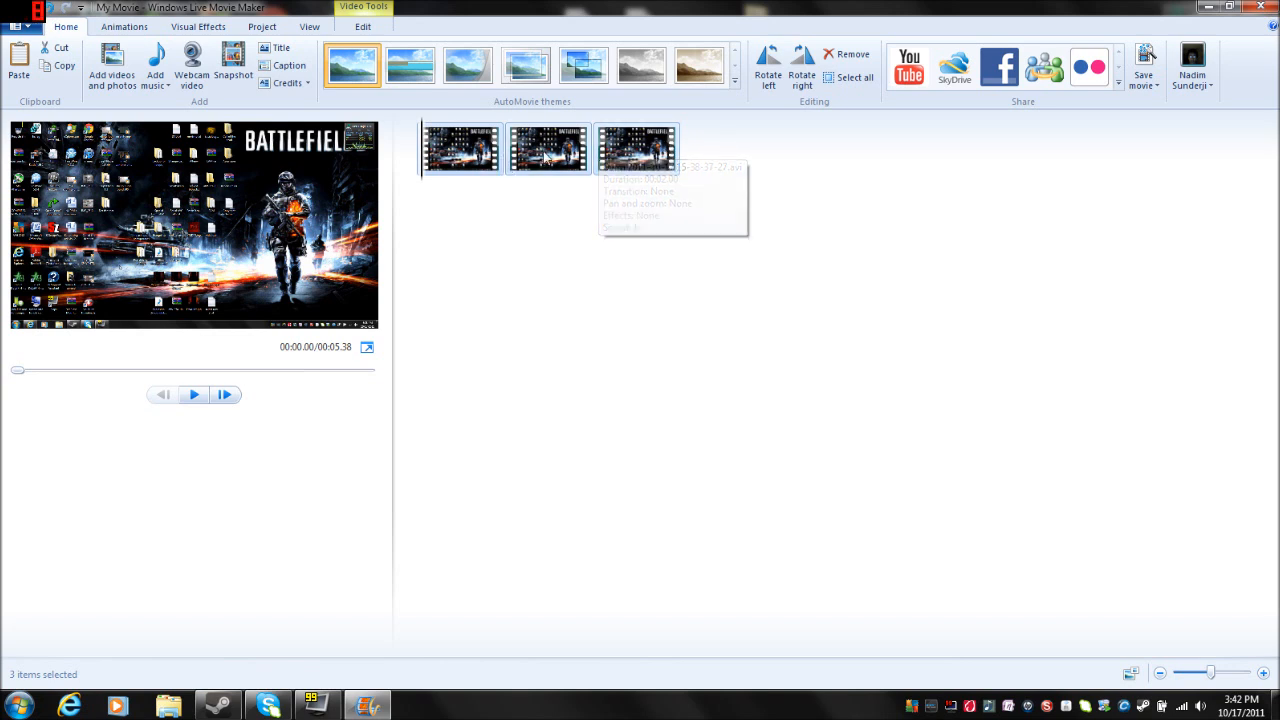
pyautogui.click(638, 148)
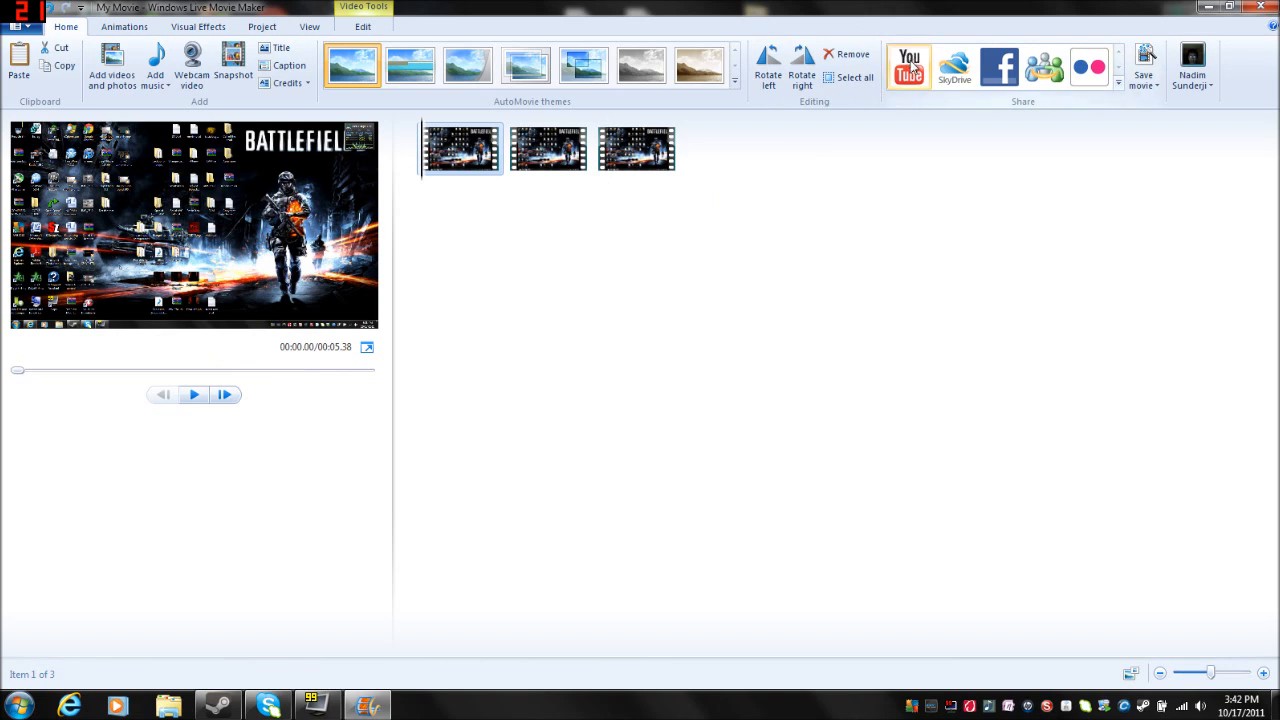
# - Start YouTube publishing from the Share group and enter the account username and password
pyautogui.click(908, 67)
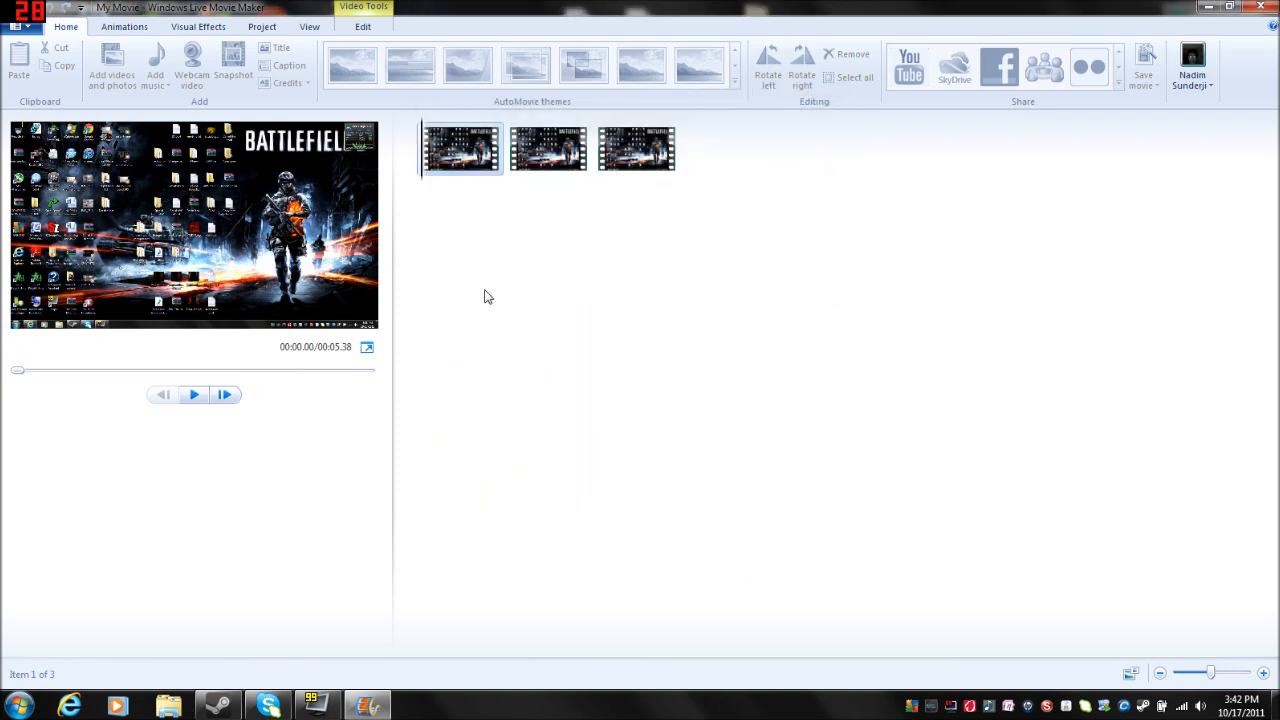
pyautogui.moveTo(728, 355)
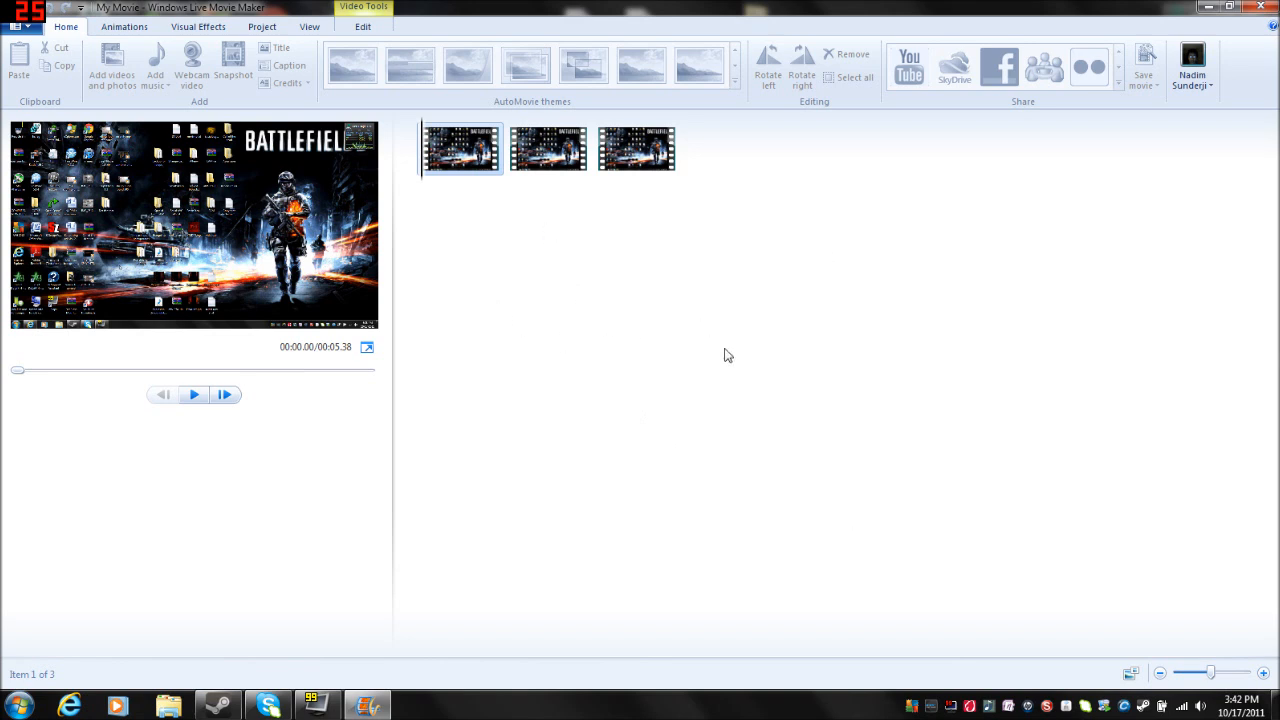
pyautogui.moveTo(600, 291)
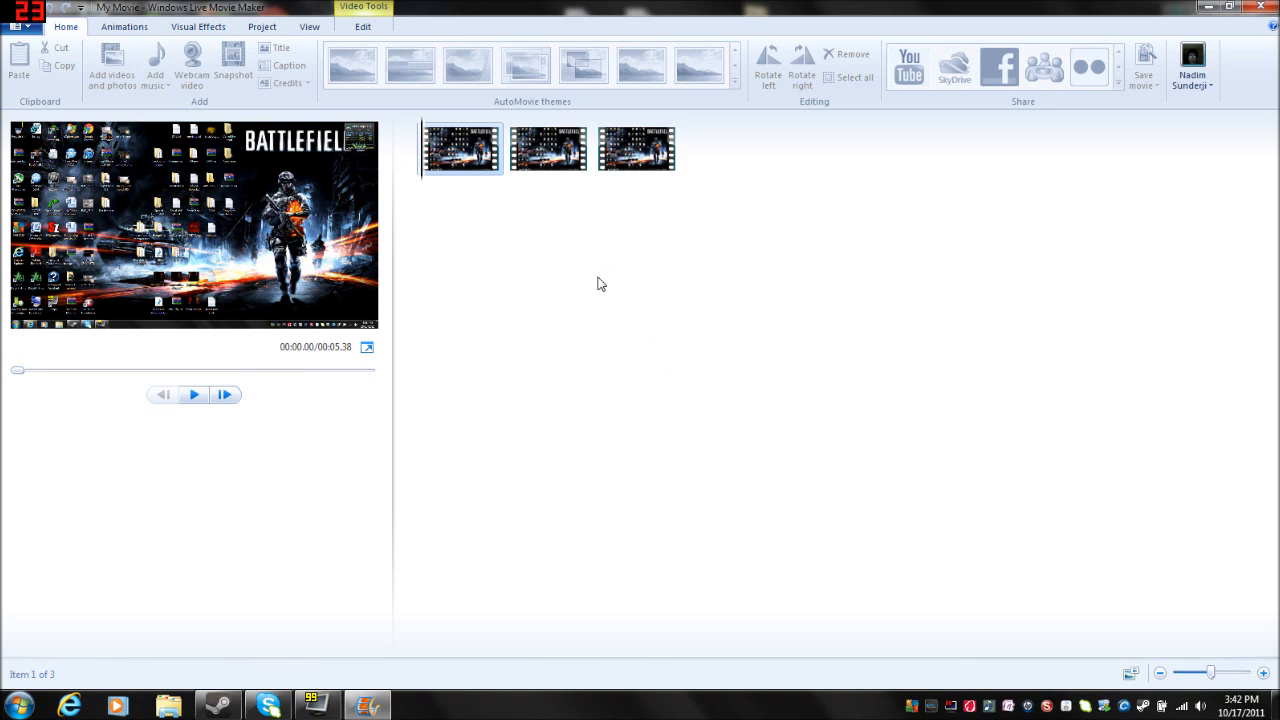
pyautogui.click(908, 66)
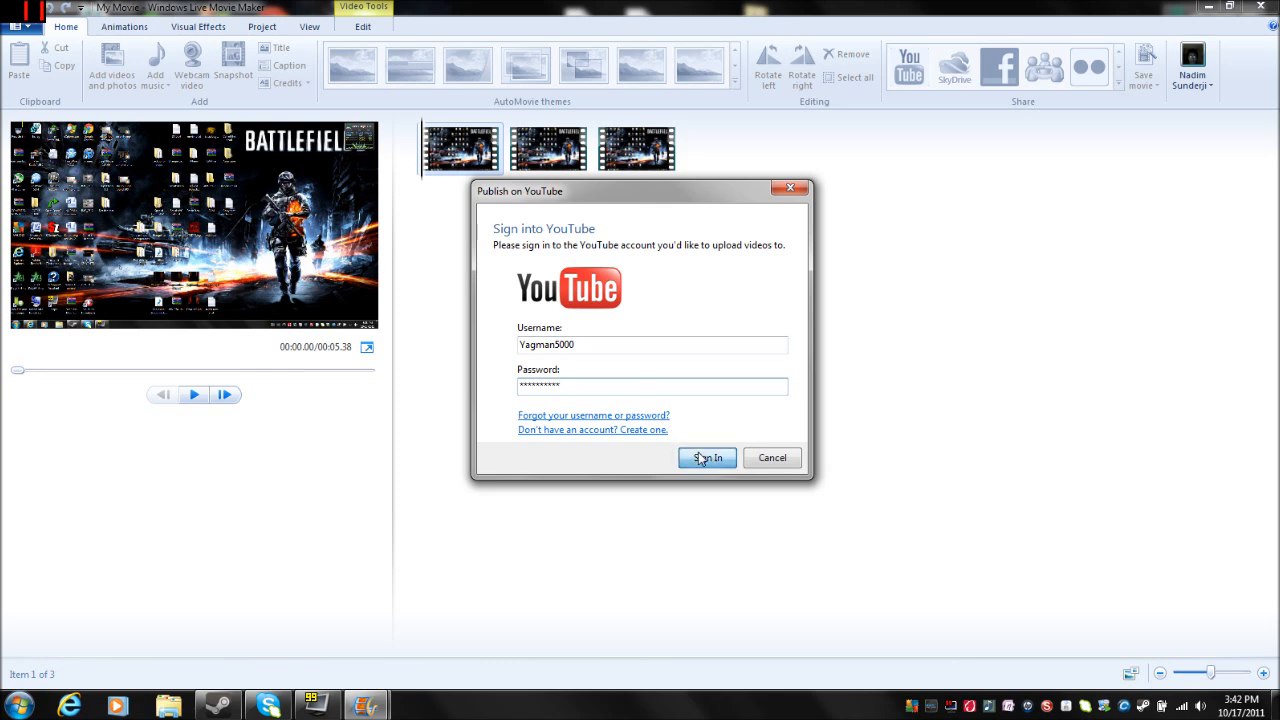
# - Sign in to YouTube, re-entering the password after an invalid credentials error
pyautogui.click(706, 457)
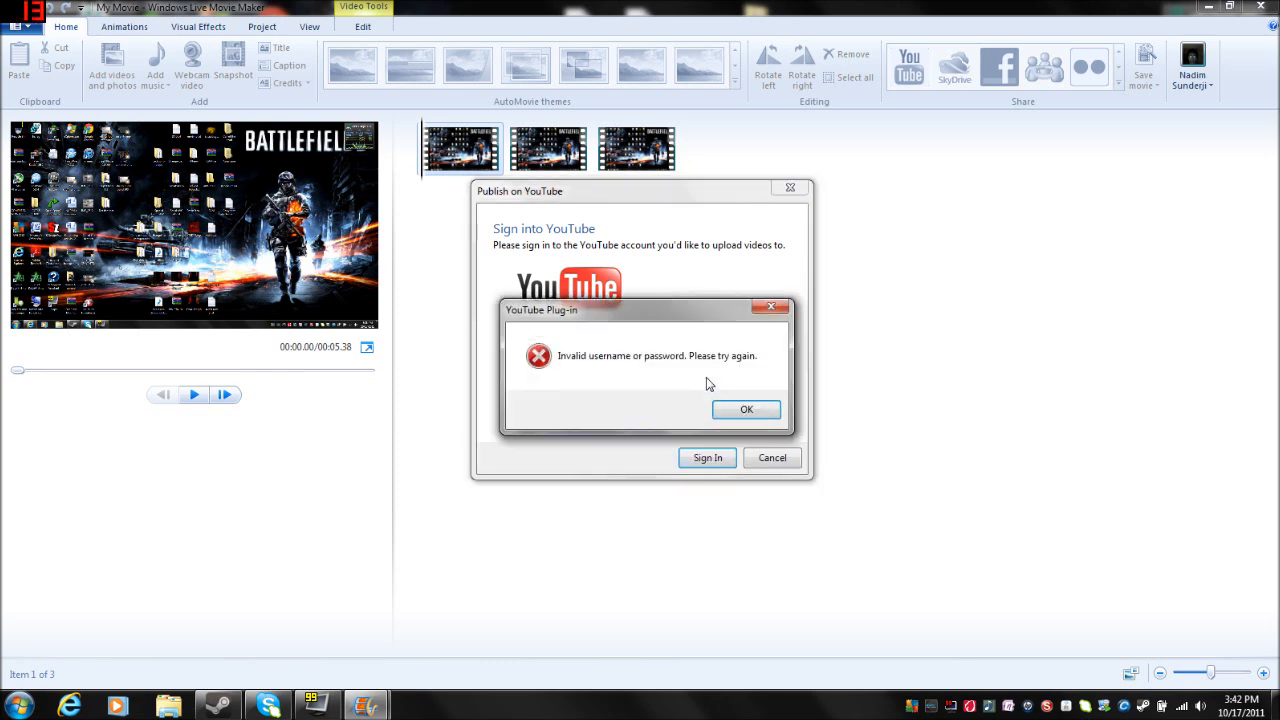
pyautogui.click(746, 409)
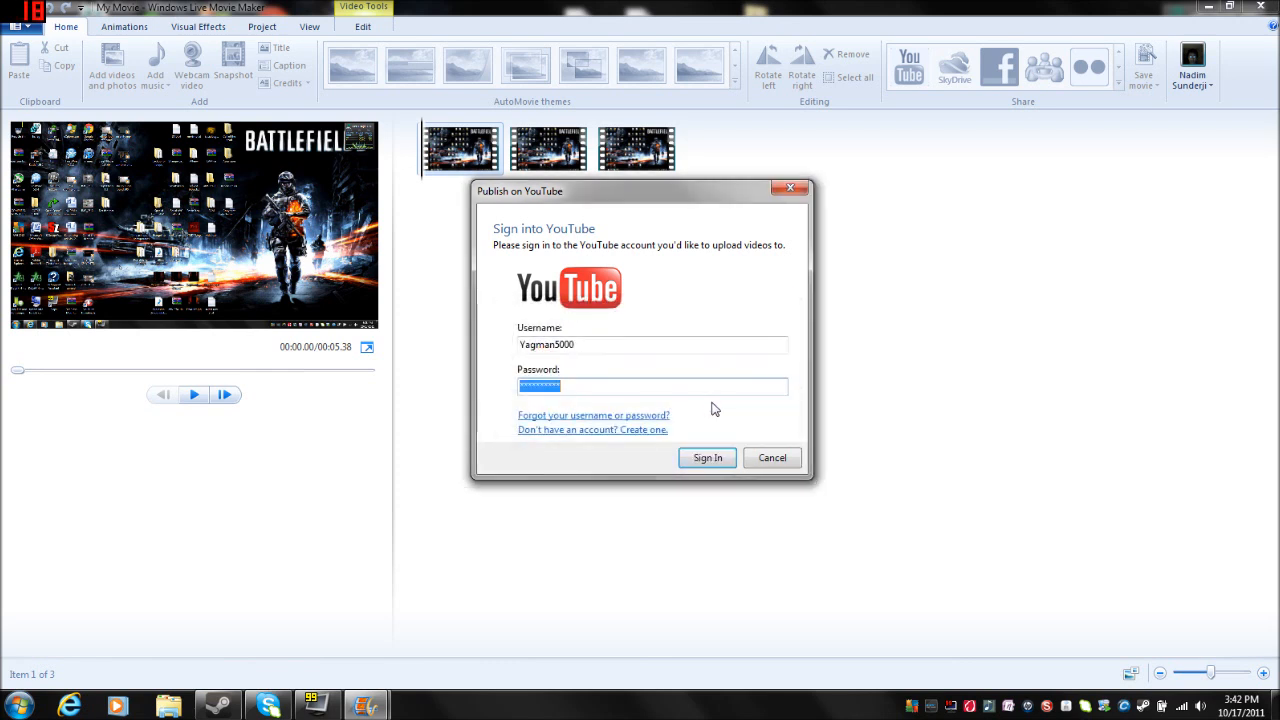
pyautogui.write('****')
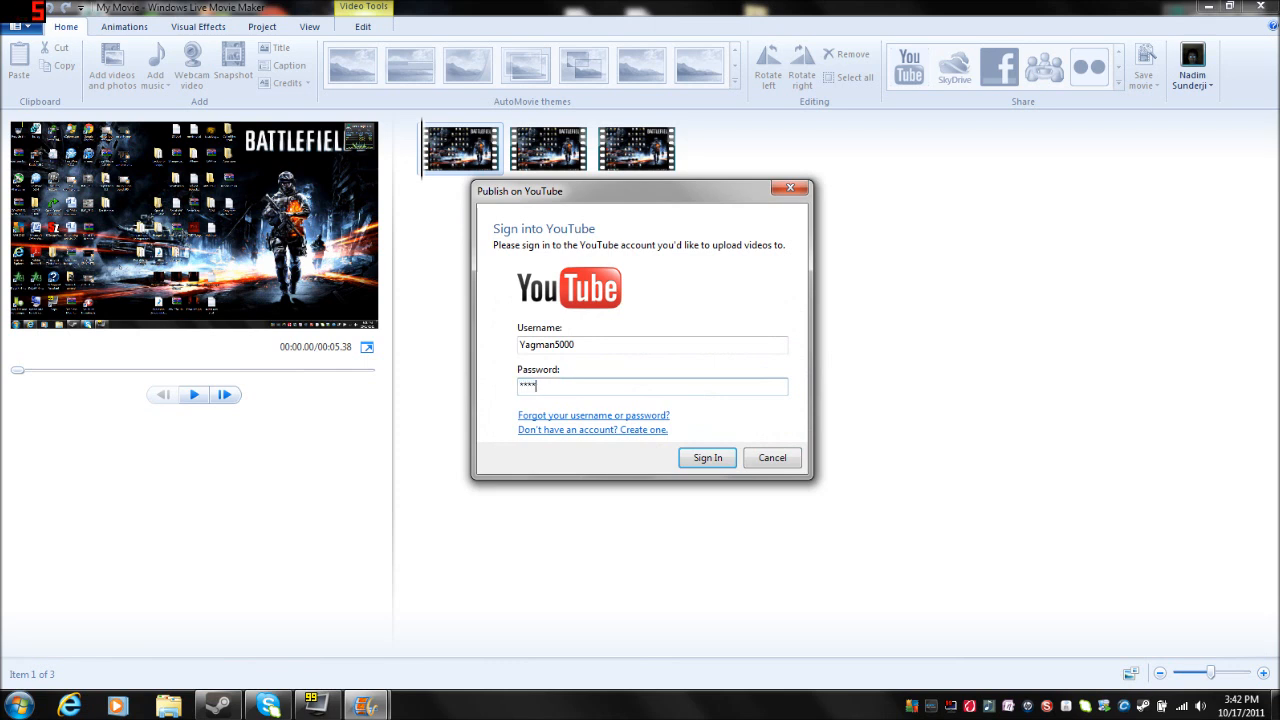
pyautogui.click(707, 457)
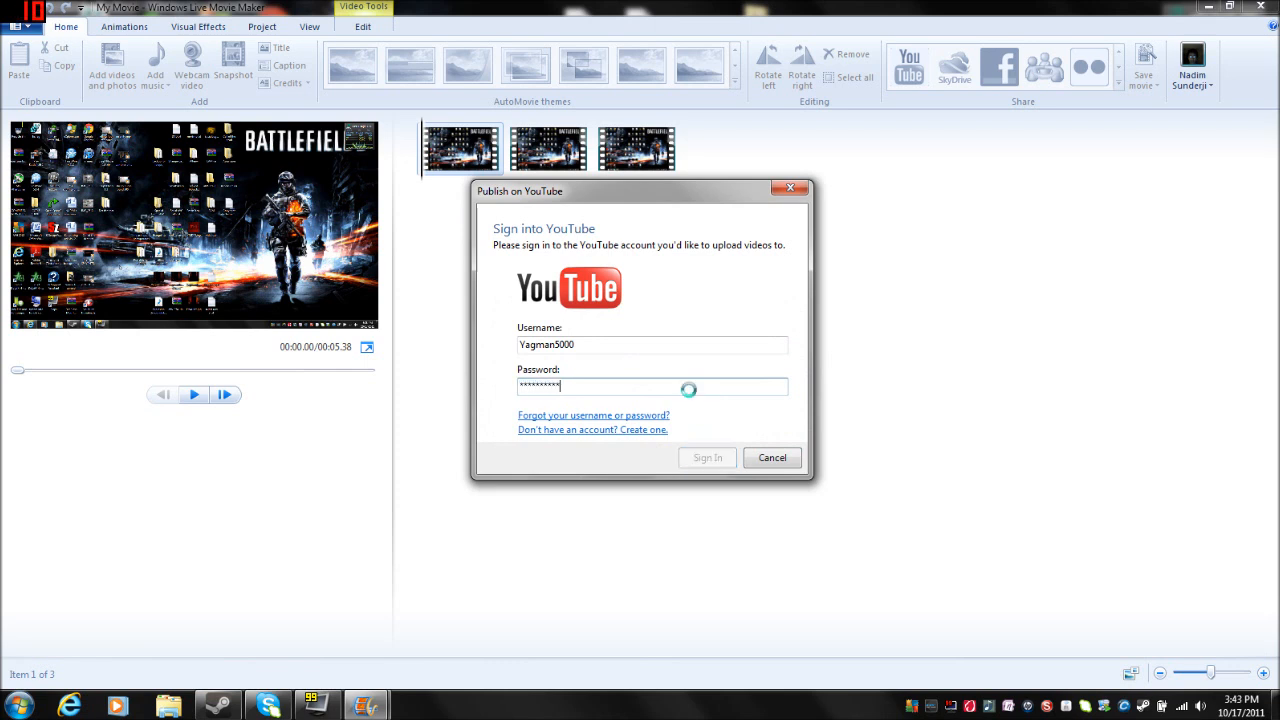
# - Fill in the video title and details with Public permission, then cancel without uploading
pyautogui.click(706, 457)
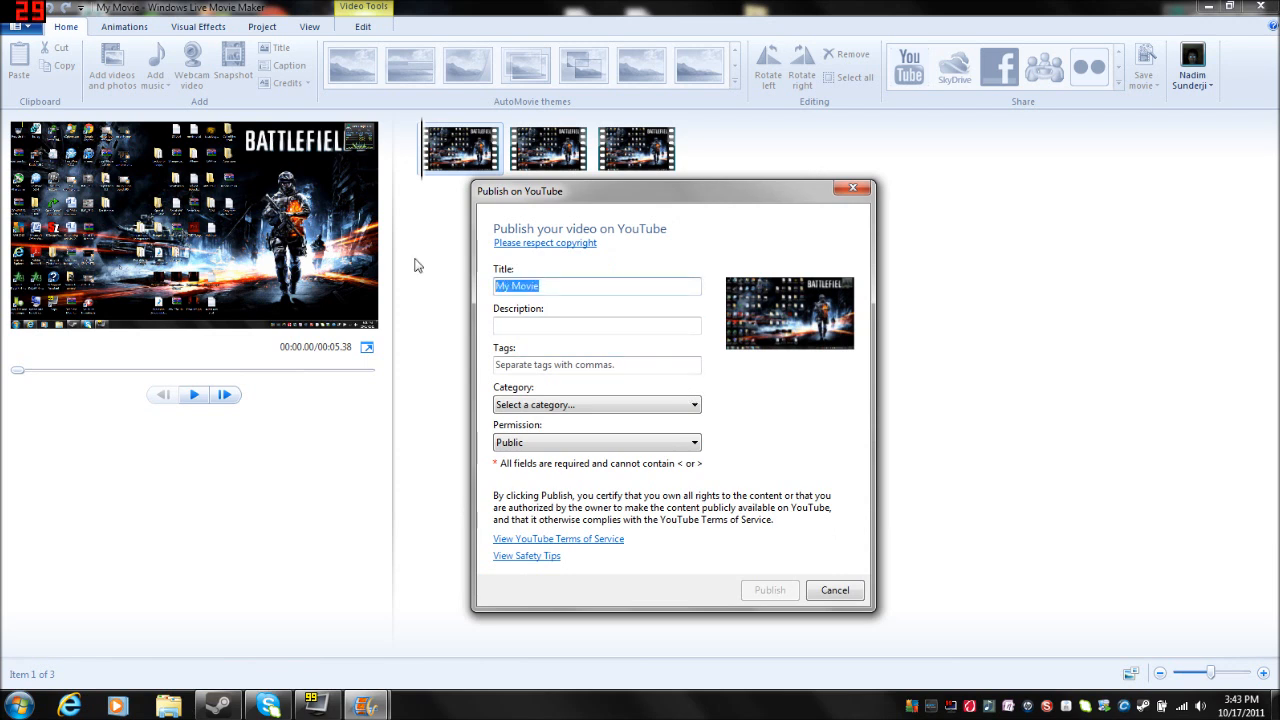
pyautogui.write('Random shit')
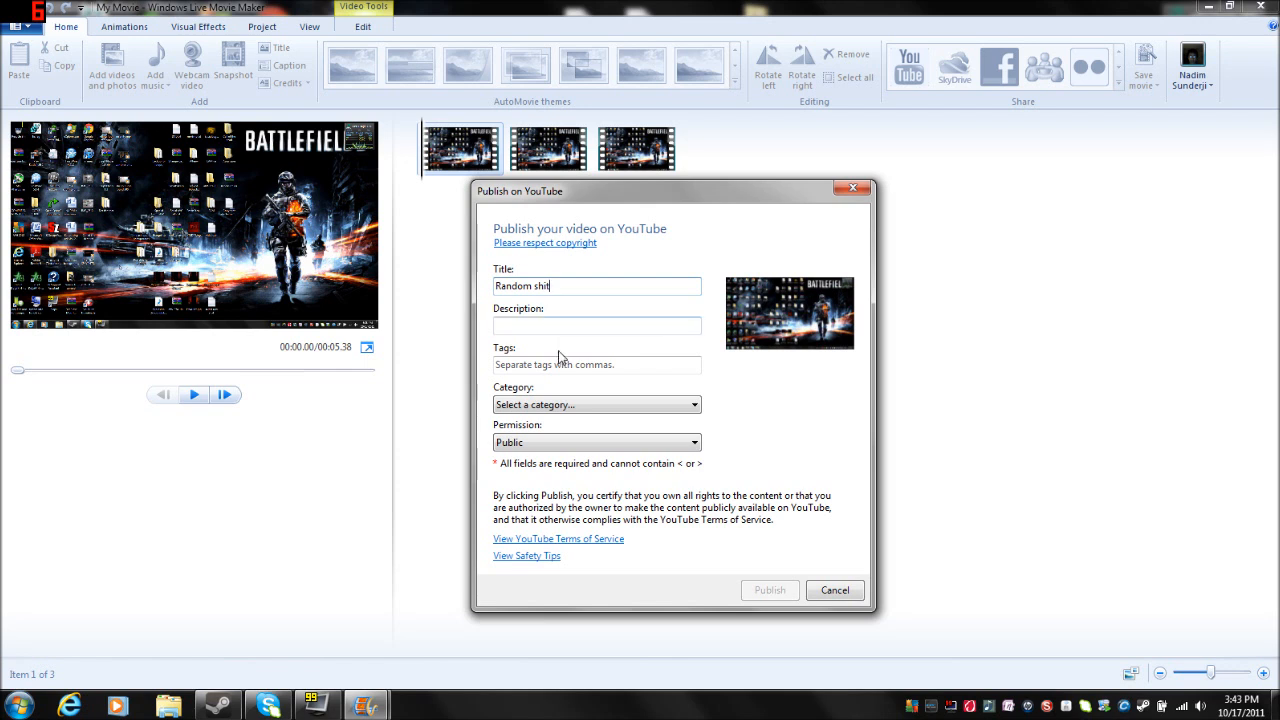
pyautogui.write('few')
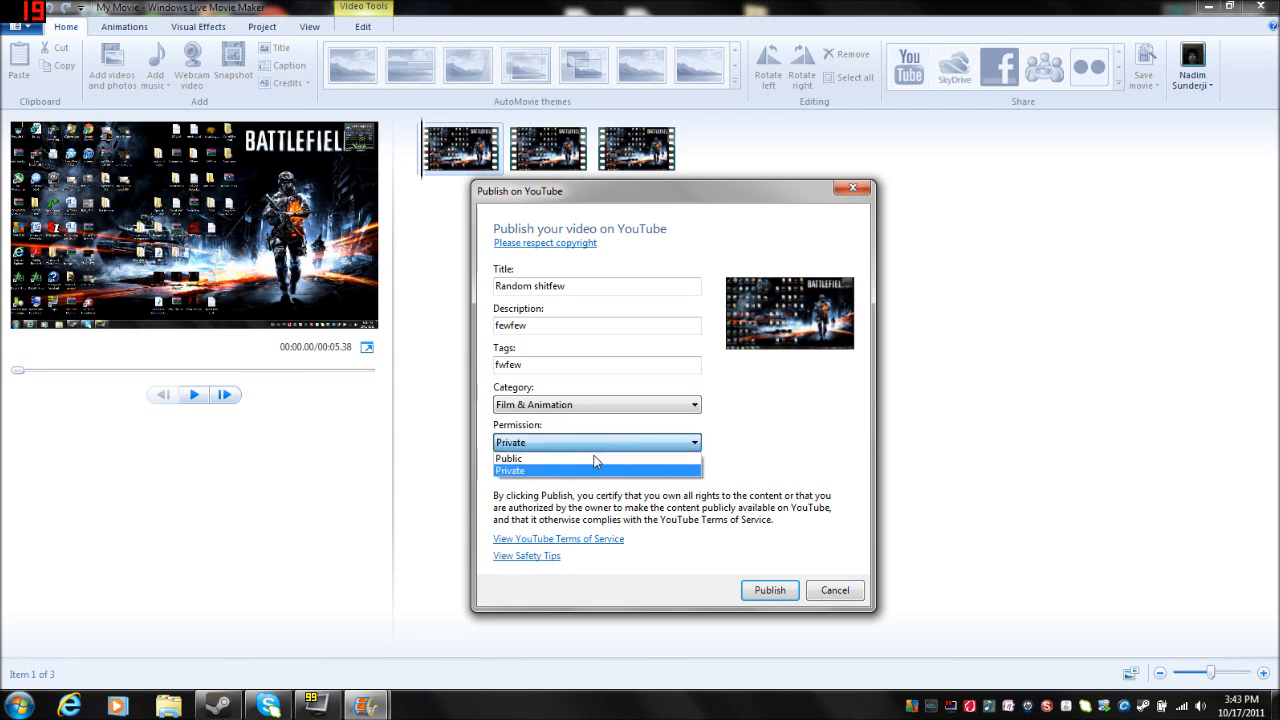
pyautogui.click(508, 458)
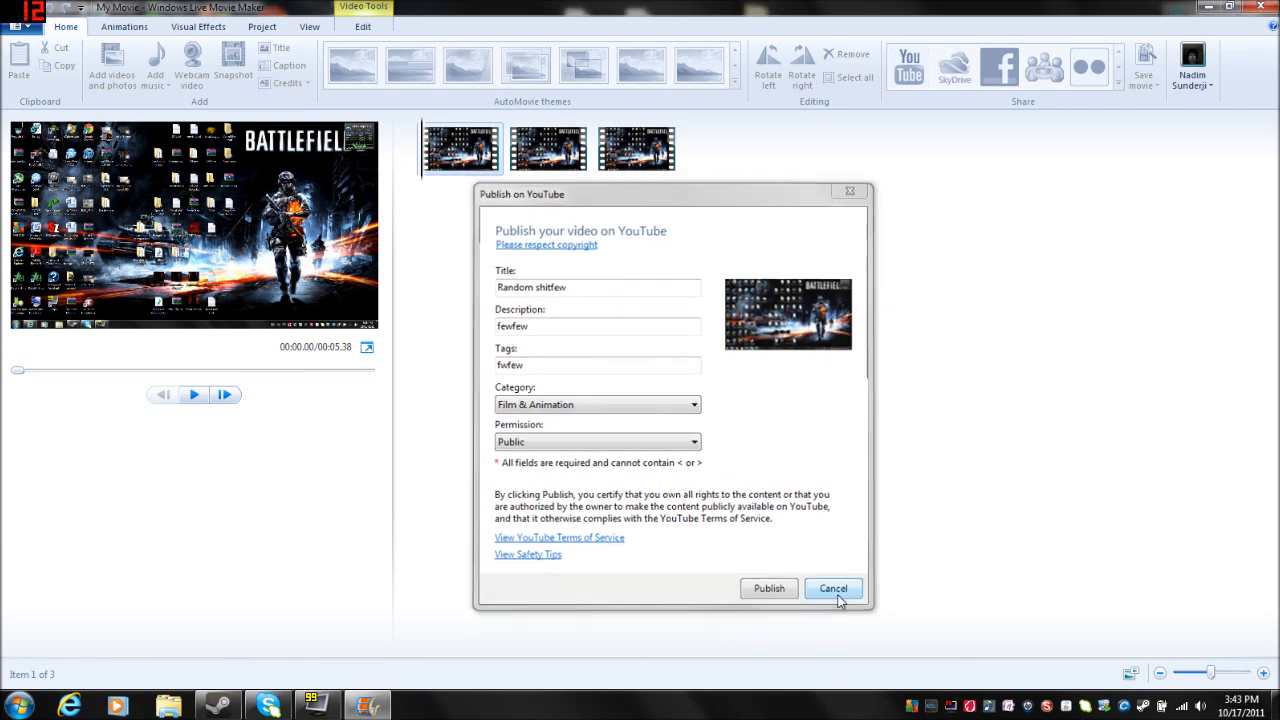
pyautogui.click(833, 588)
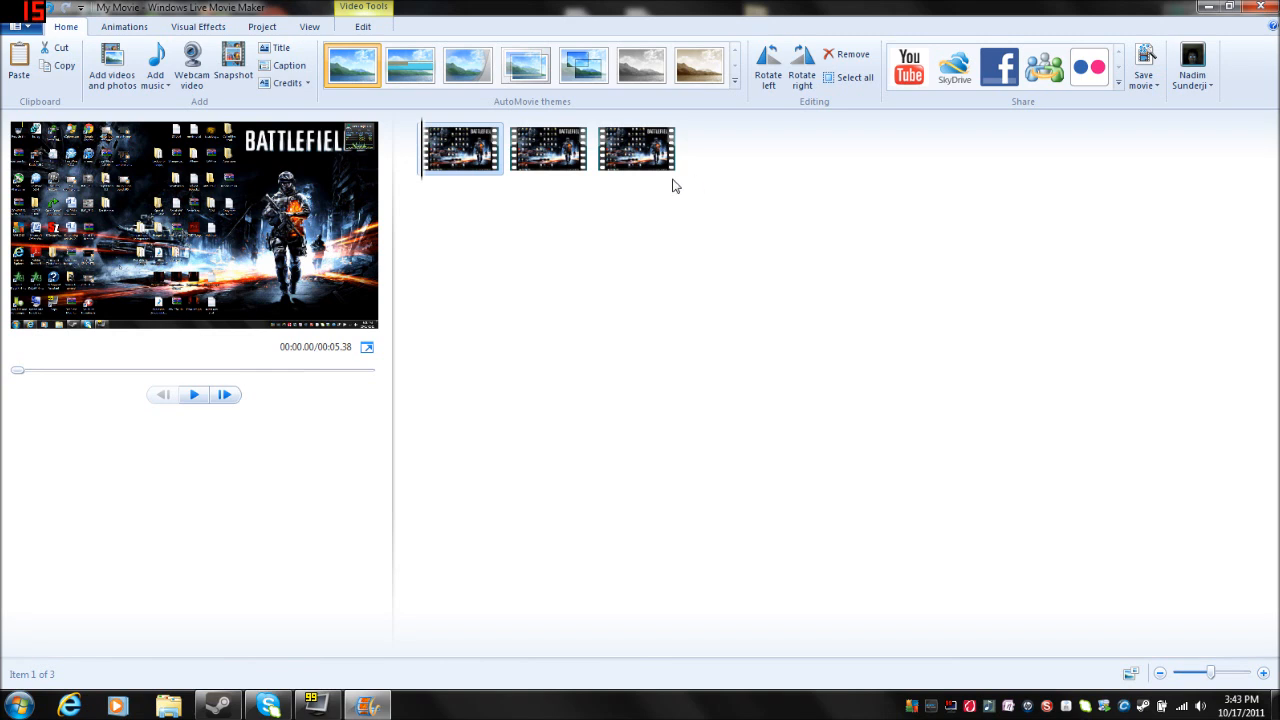
pyautogui.moveTo(637, 148)
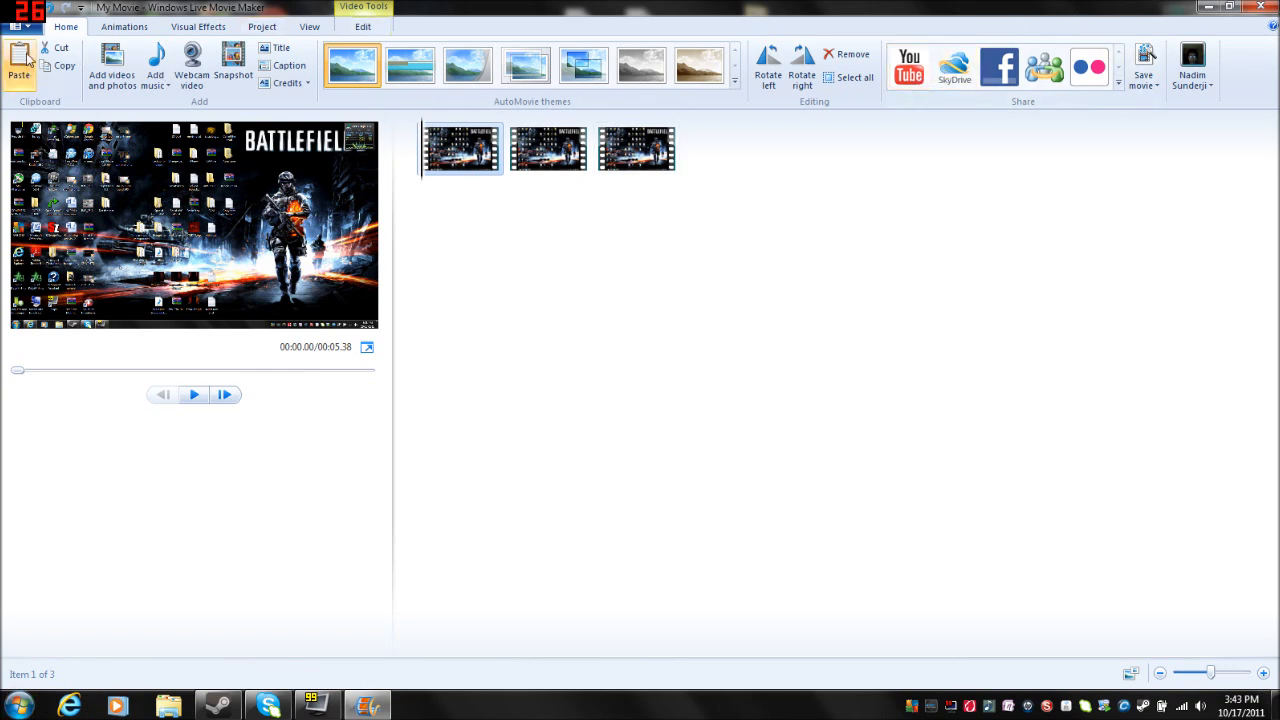
# - Open the File menu's Save movie options and reach Custom settings
pyautogui.click(22, 12)
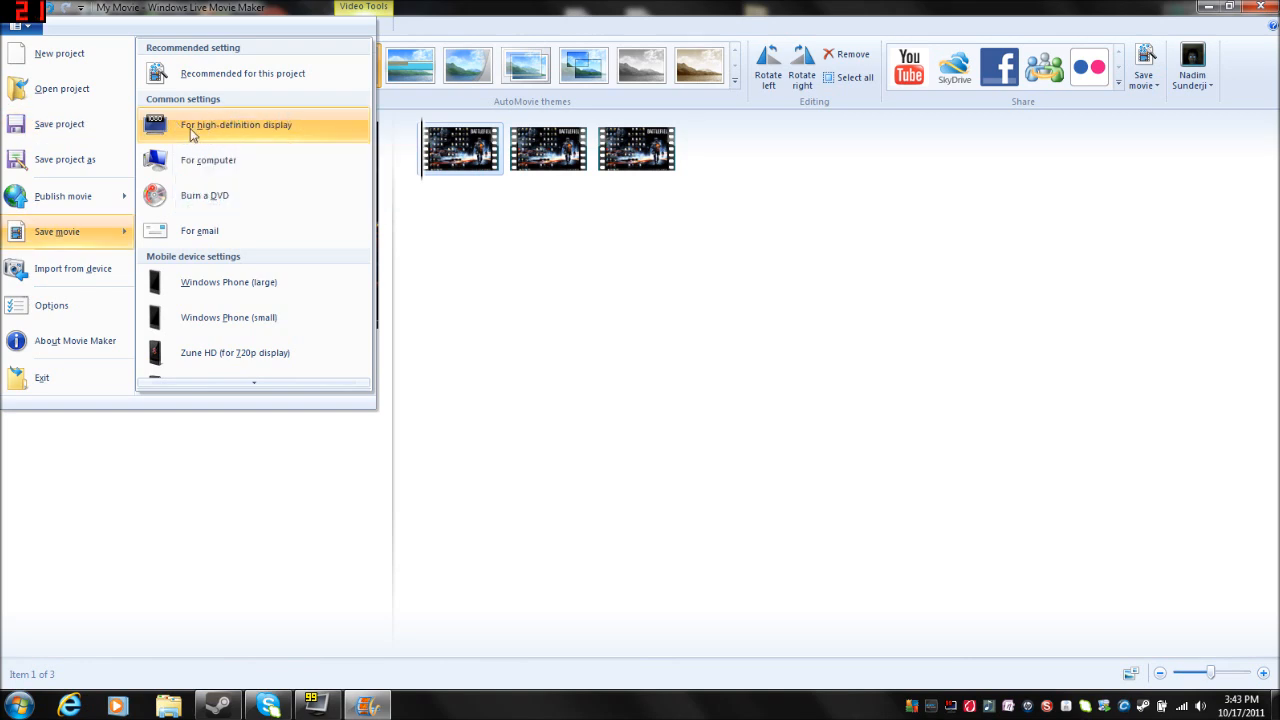
pyautogui.moveTo(253, 151)
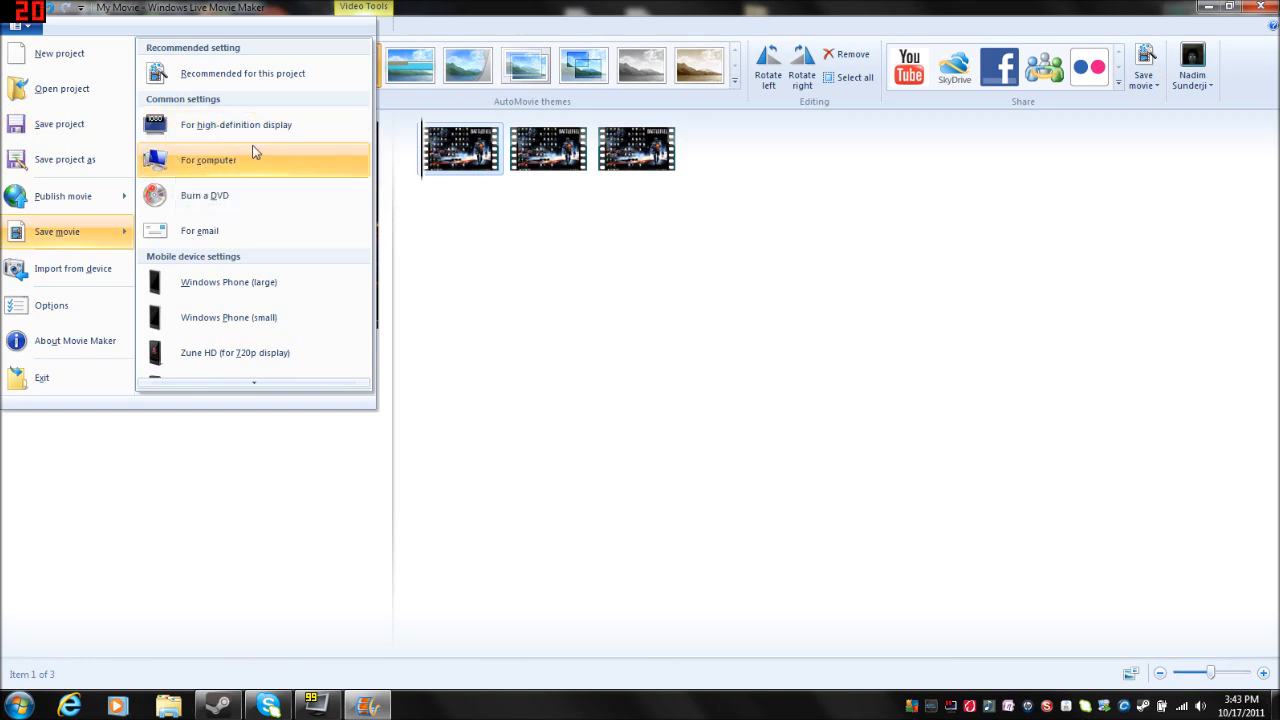
pyautogui.moveTo(315, 397)
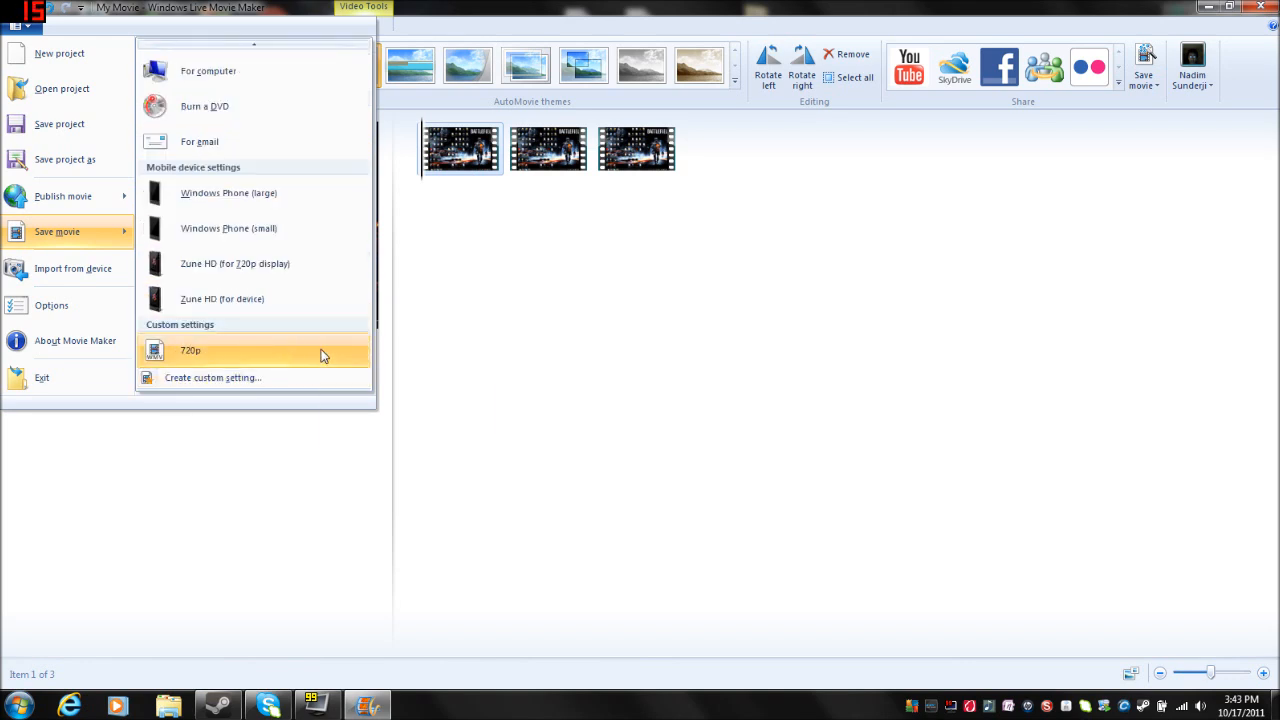
pyautogui.moveTo(227, 377)
pyautogui.write('720')
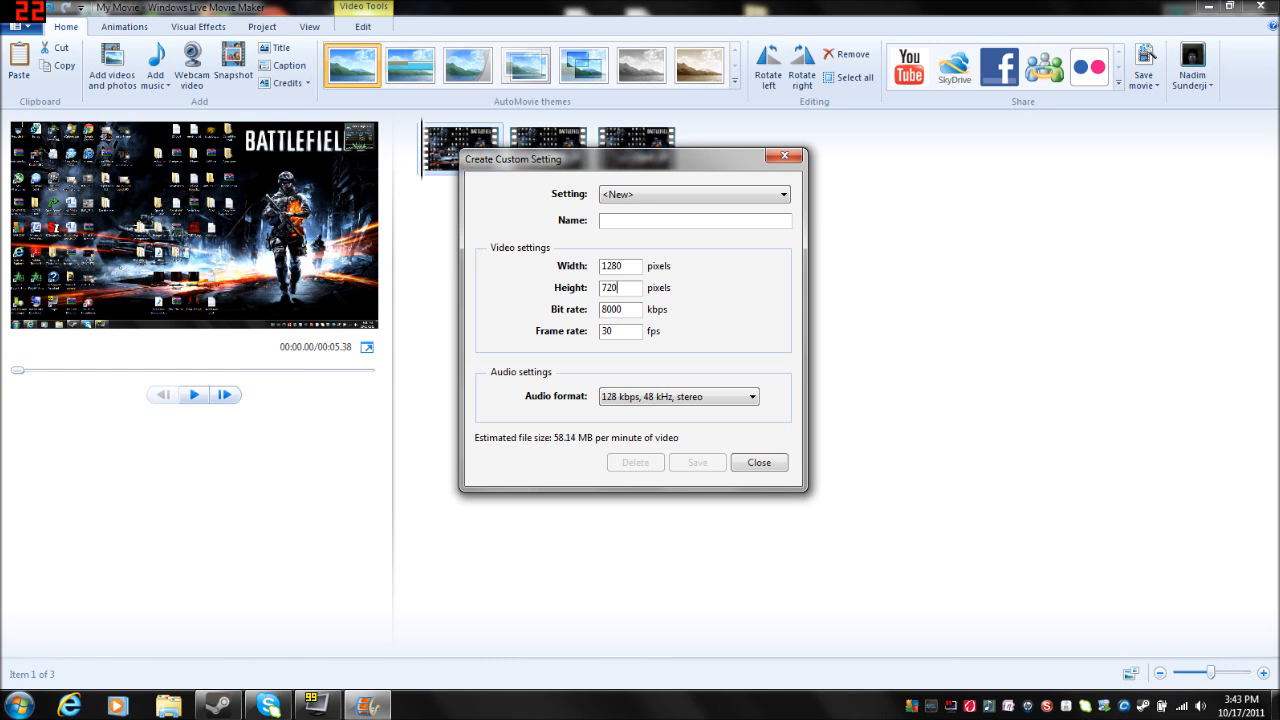
pyautogui.moveTo(628, 330)
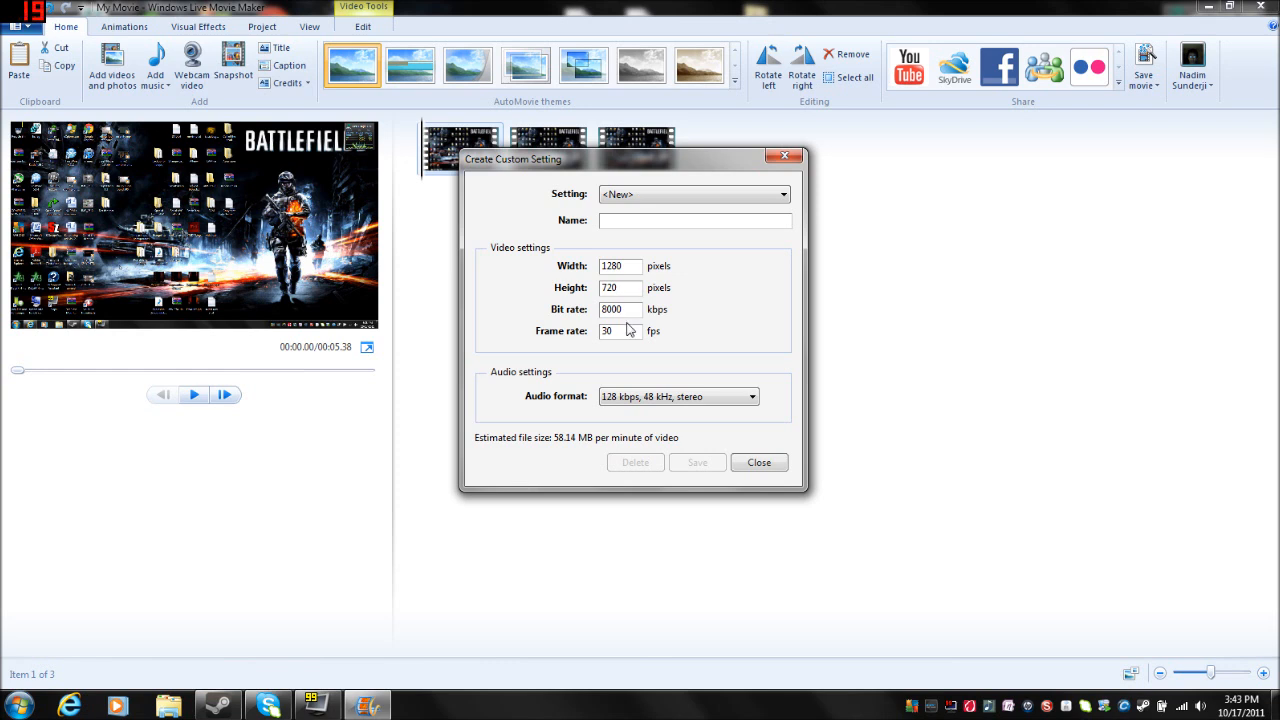
# - Name the 1280×720, 8000 kbps, 30 fps custom setting '720p' and save it
pyautogui.click(620, 309)
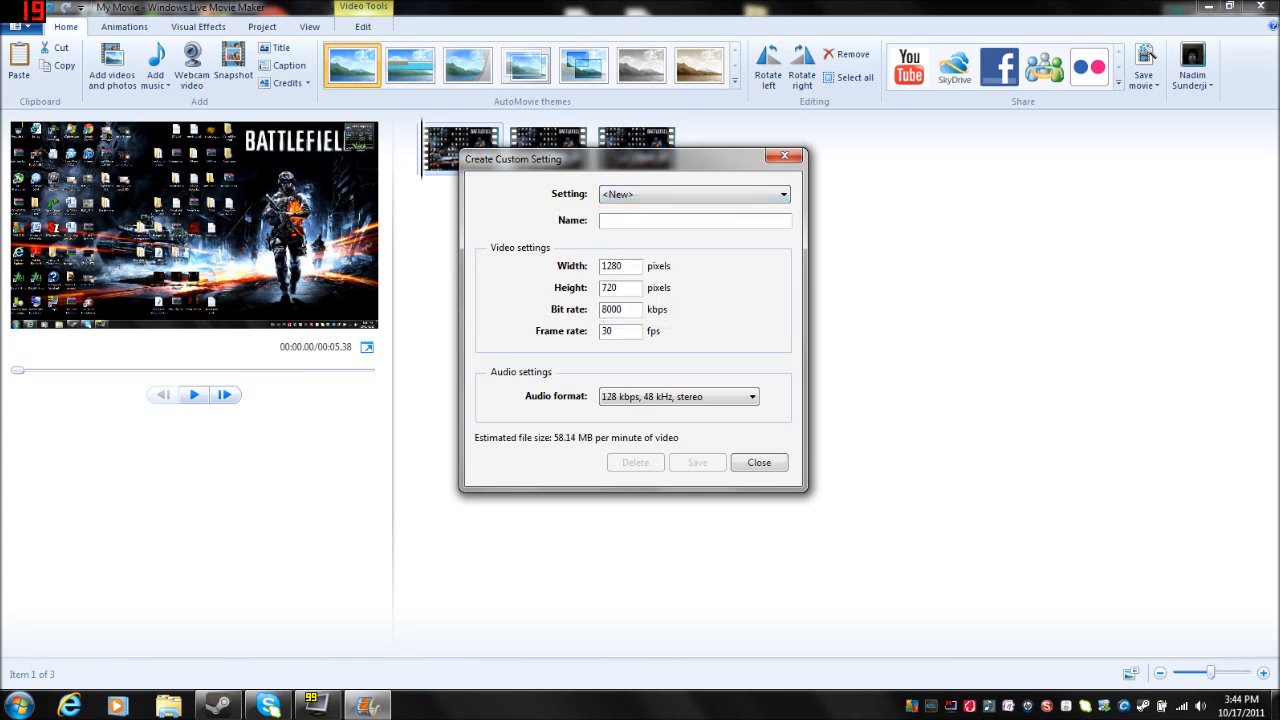
pyautogui.write('720p')
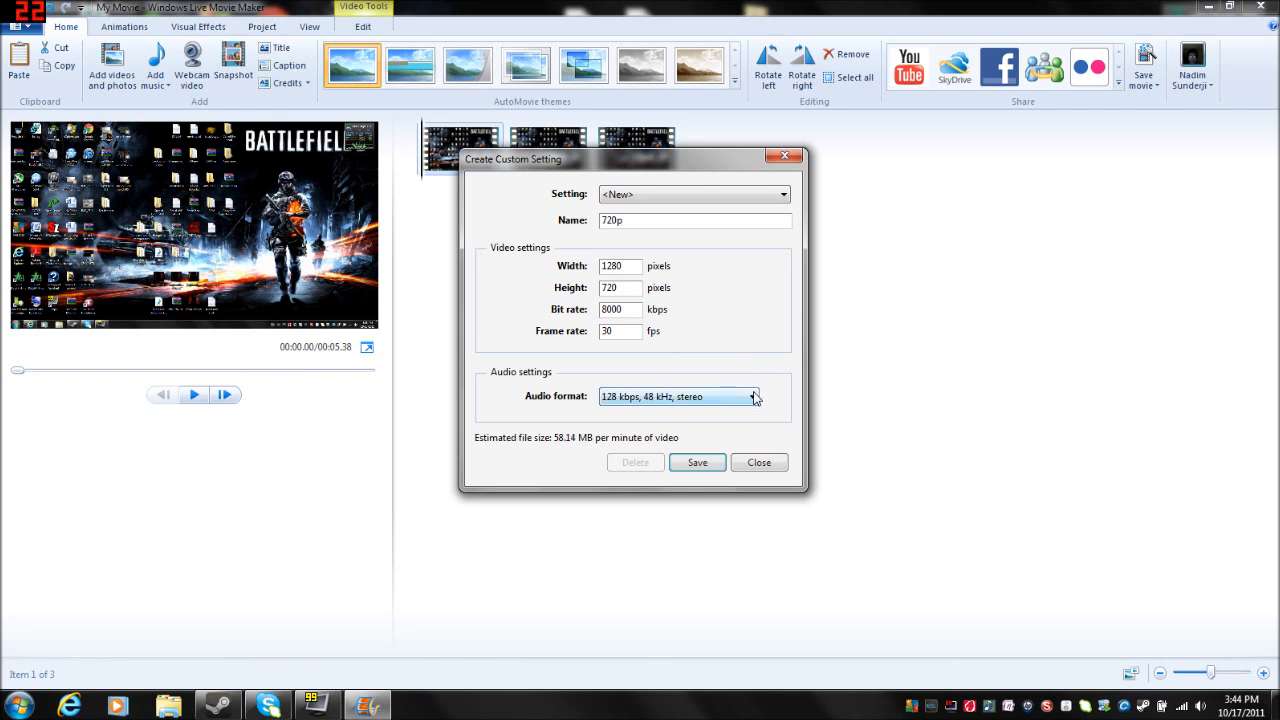
pyautogui.click(753, 396)
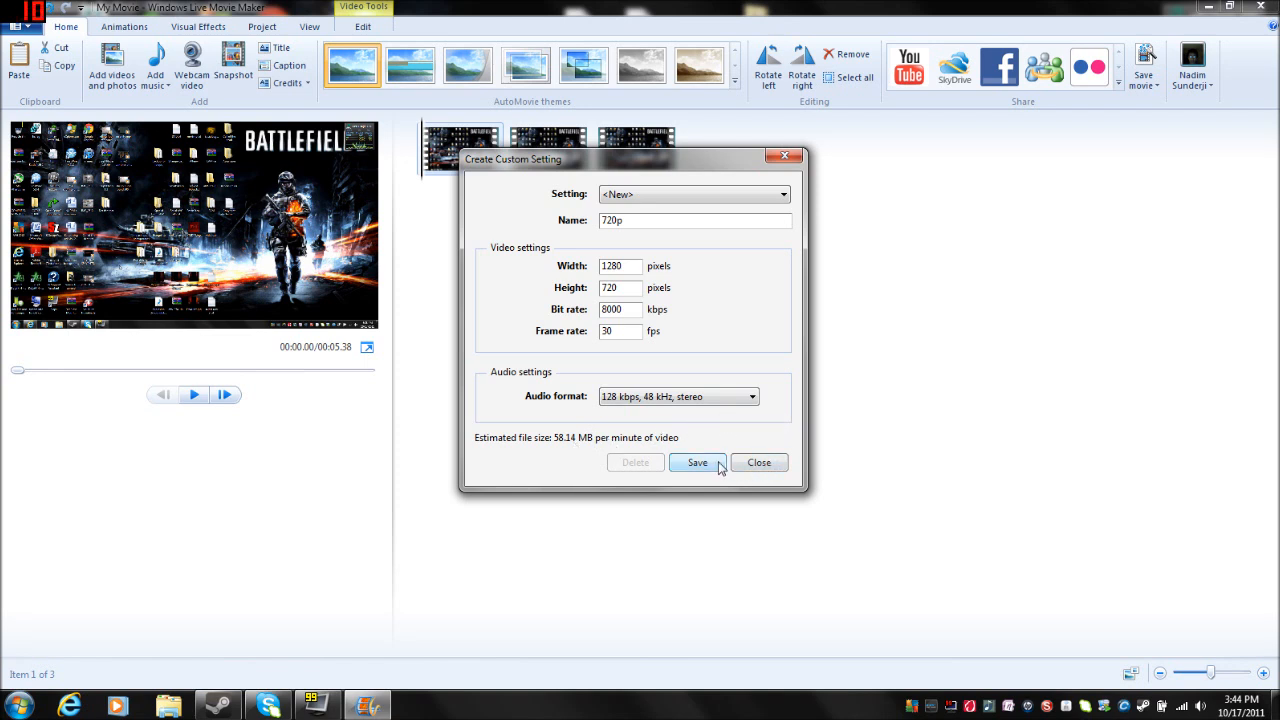
pyautogui.click(697, 462)
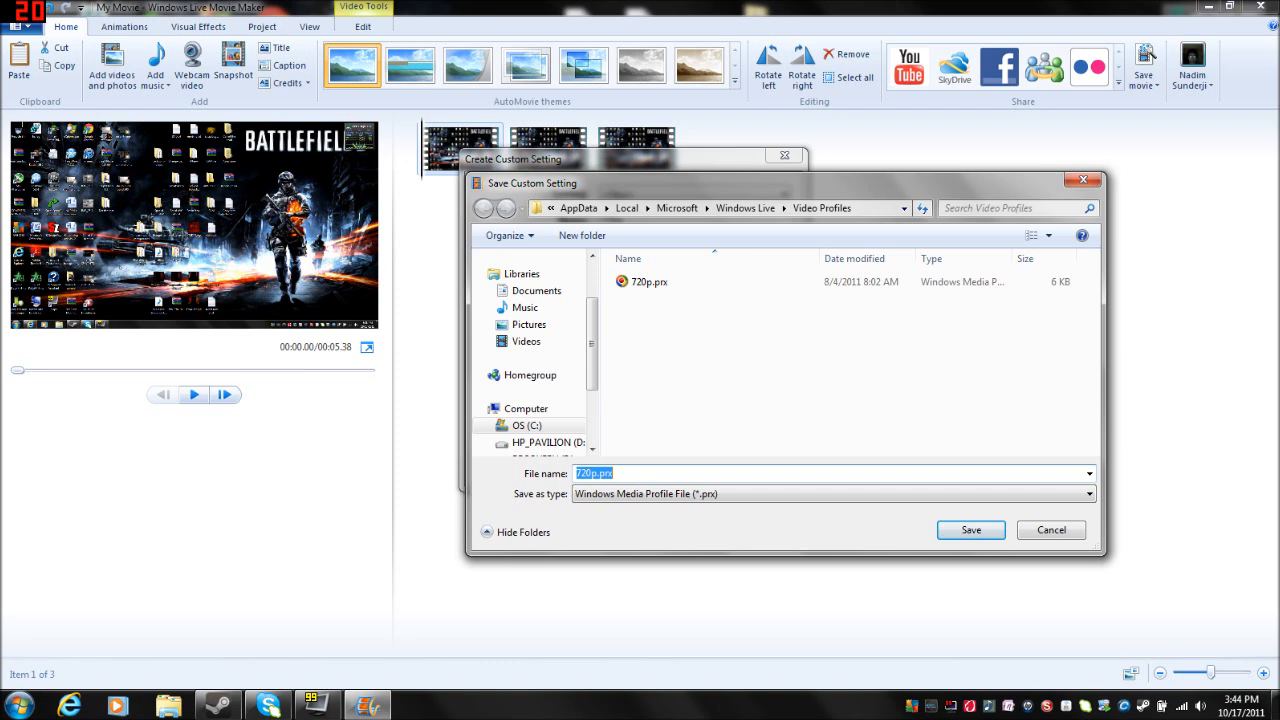
# - Cancel the profile file save, close Create Custom Setting, and answer No to saving
pyautogui.click(582, 473)
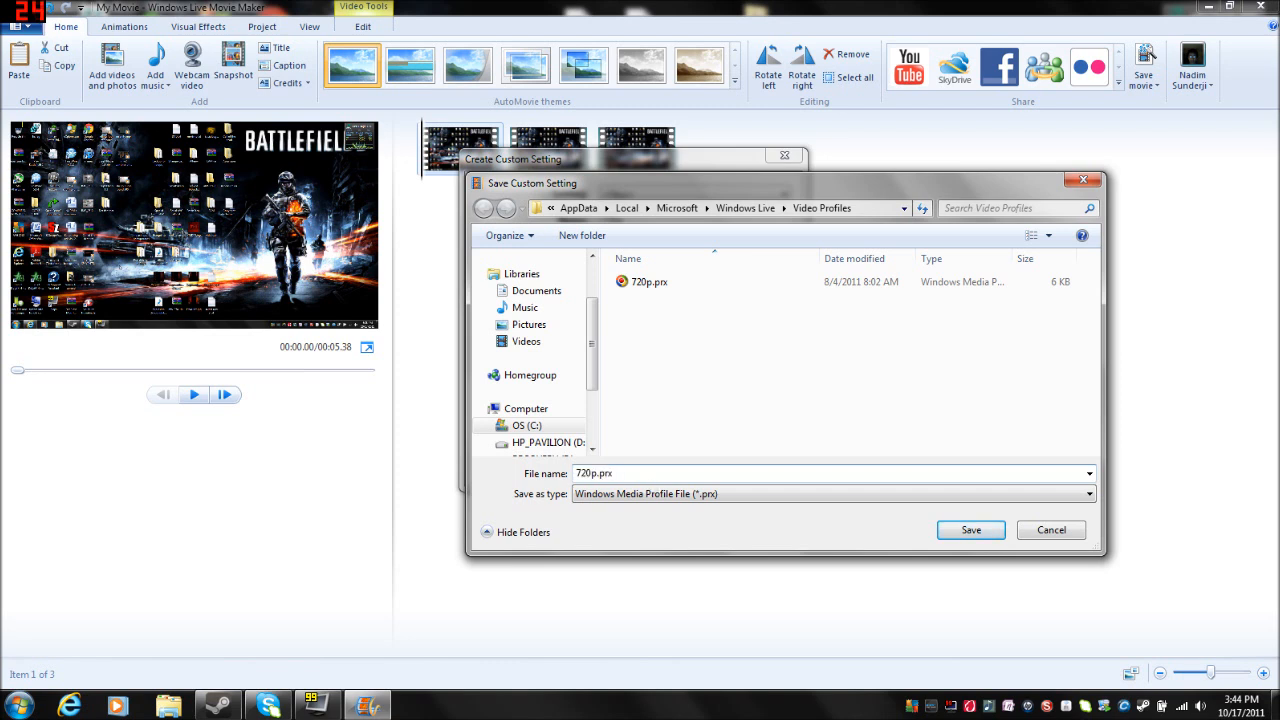
pyautogui.moveTo(783, 400)
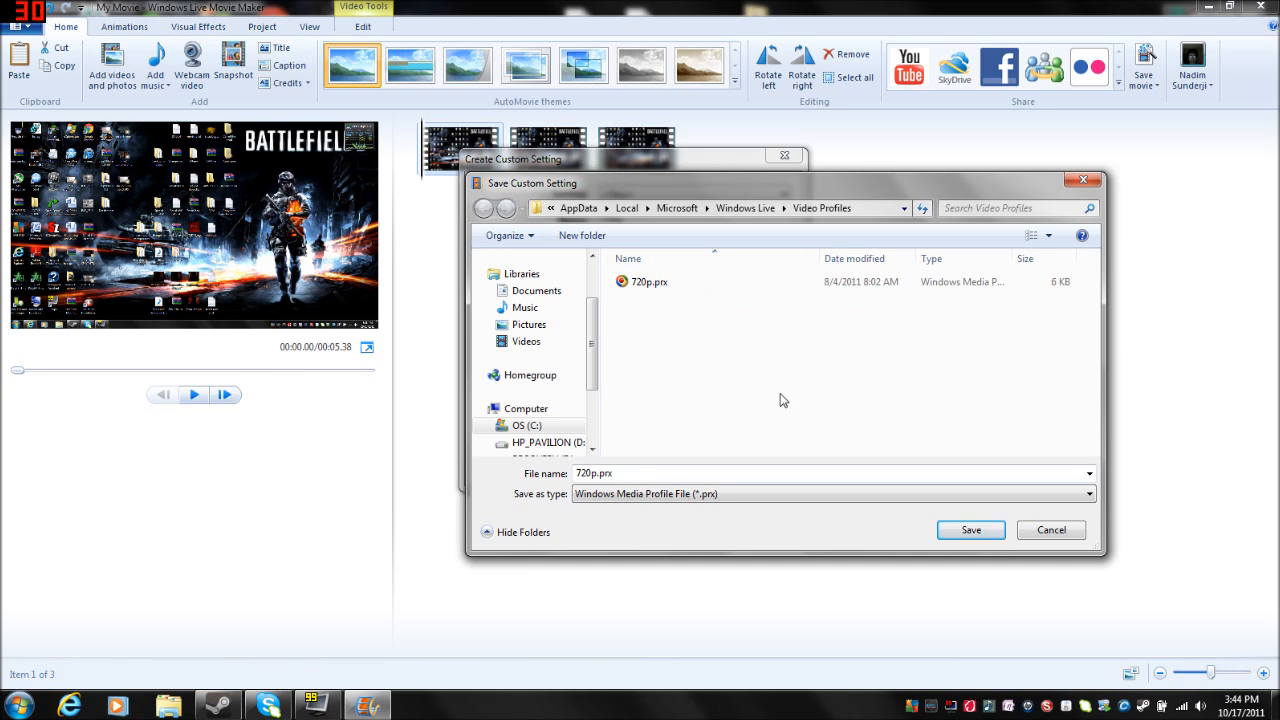
pyautogui.click(1050, 530)
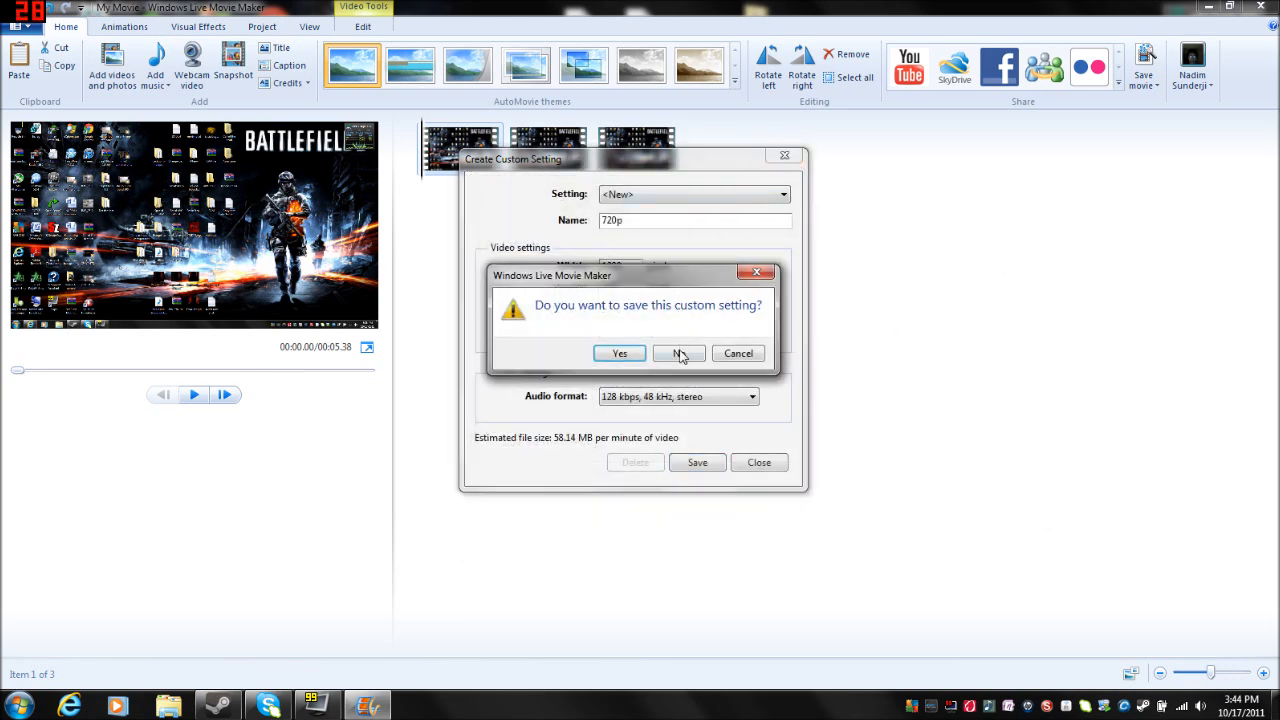
pyautogui.click(678, 353)
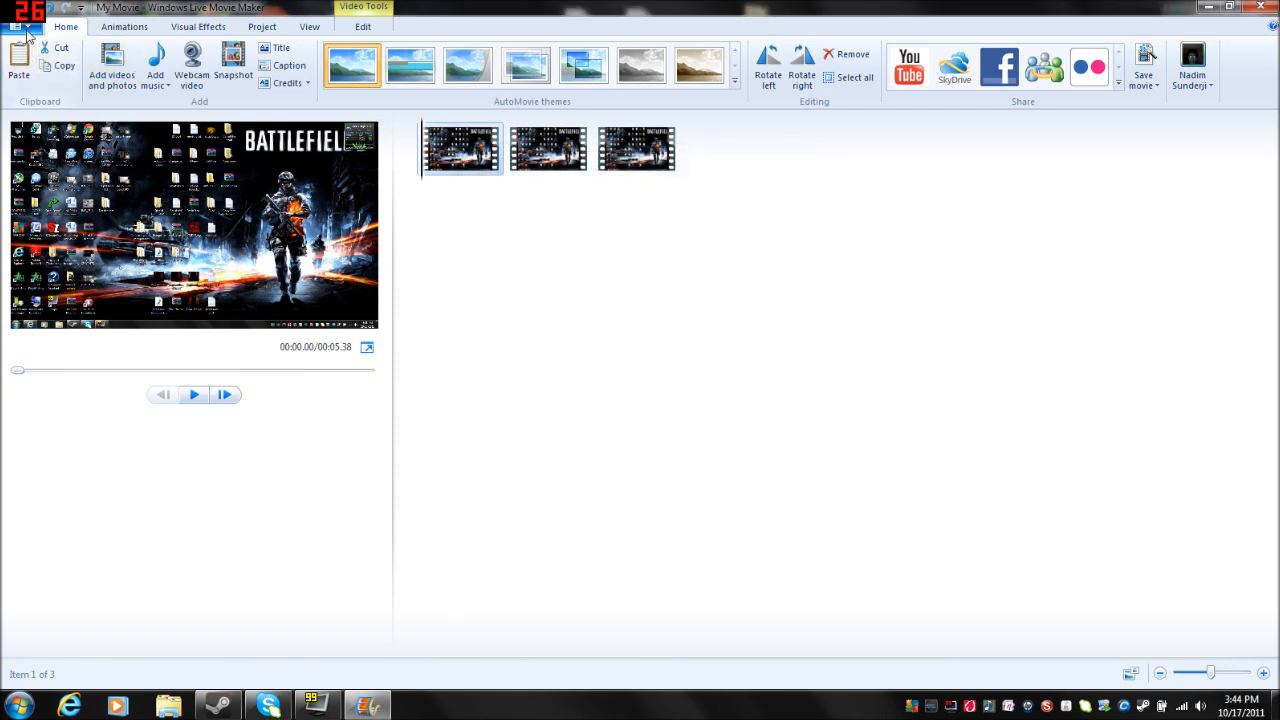
# - Pick the 720p custom setting under File > Save movie and confirm the WMV save
pyautogui.click(20, 18)
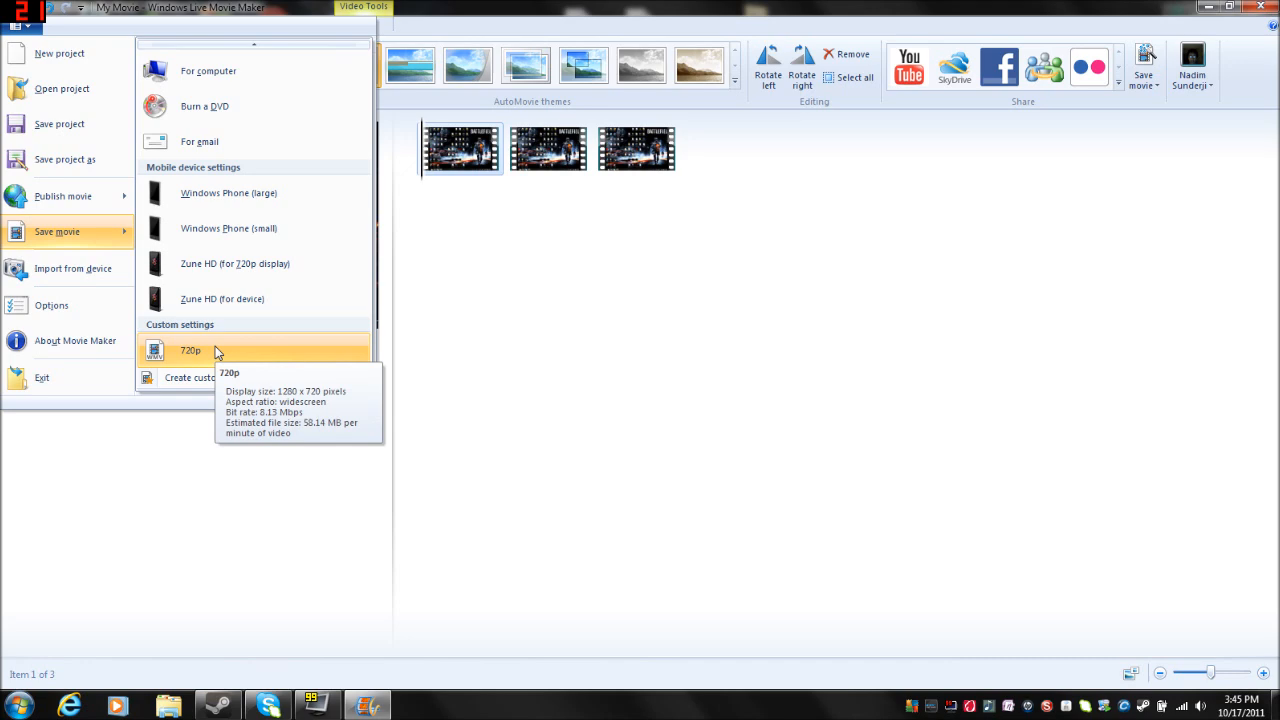
pyautogui.click(190, 350)
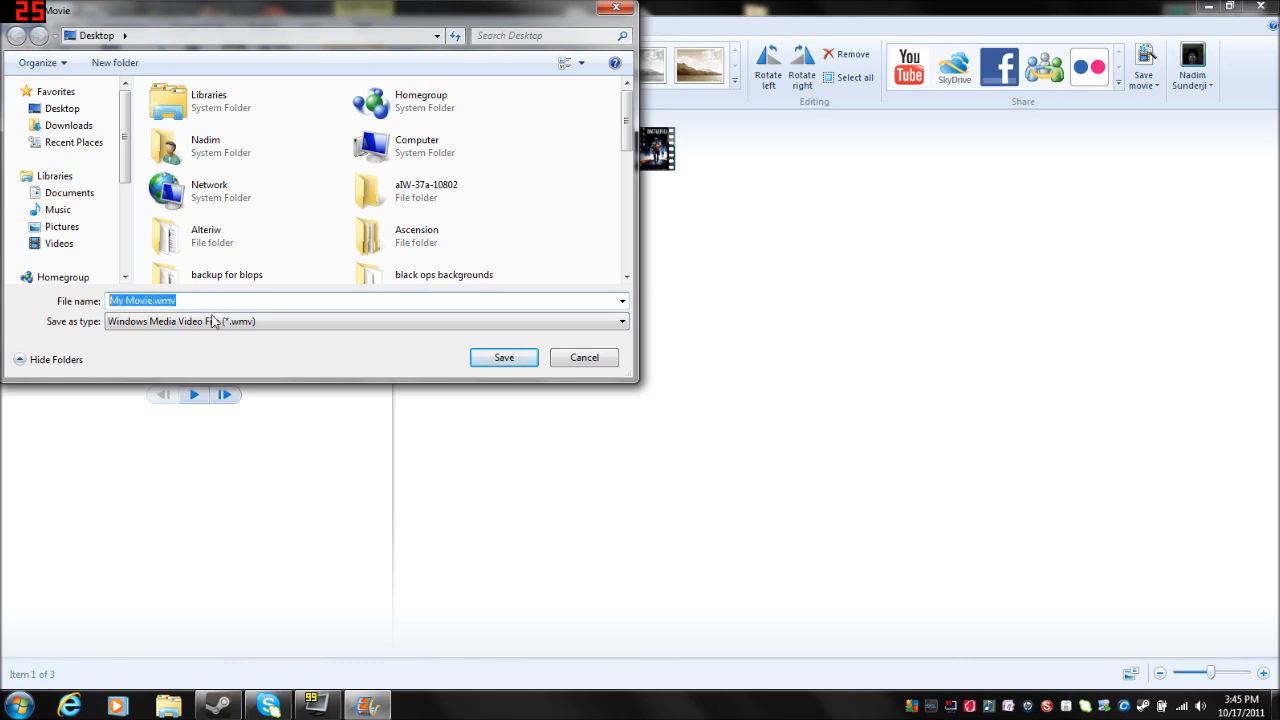
pyautogui.click(465, 320)
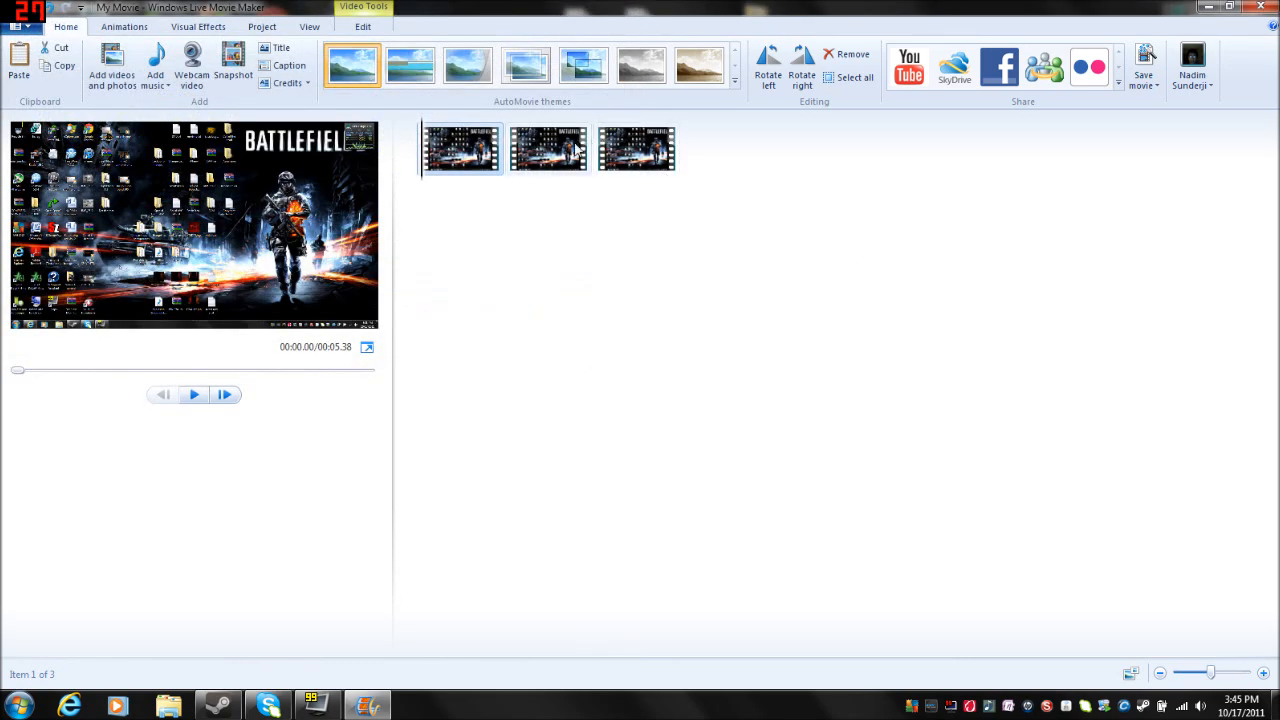
pyautogui.click(549, 148)
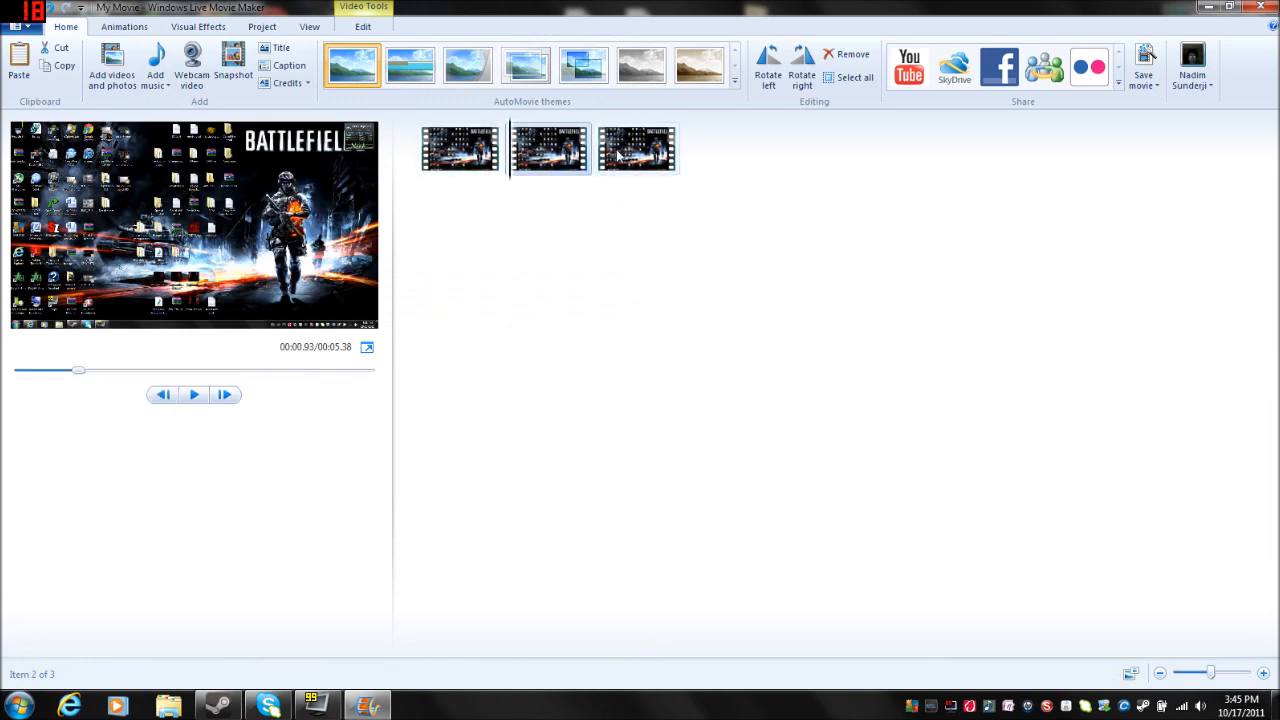
pyautogui.click(460, 148)
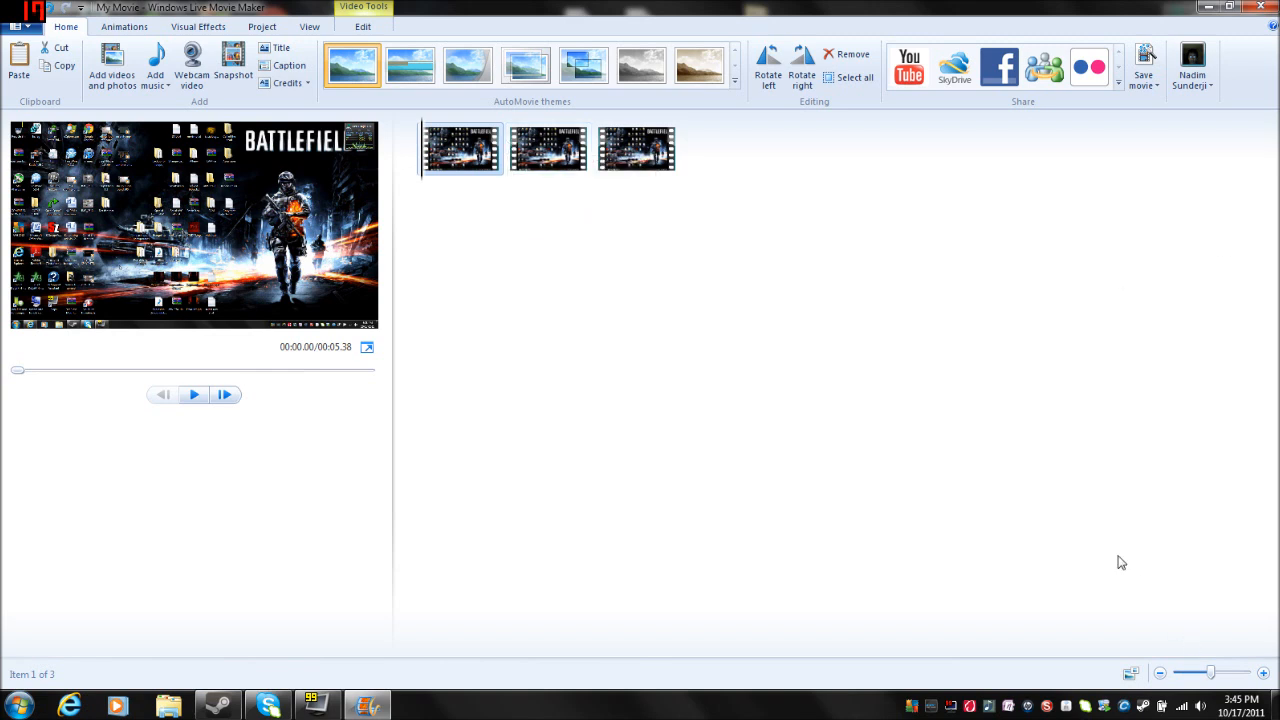
pyautogui.moveTo(1036, 462)
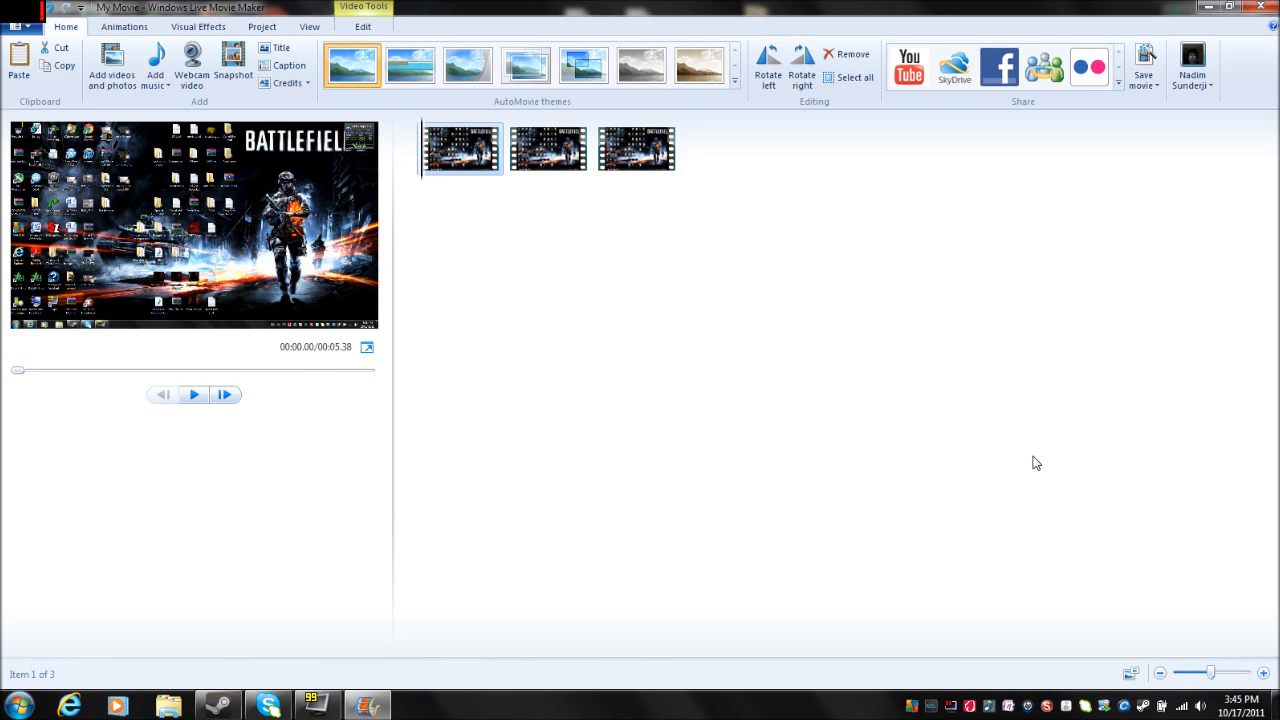
pyautogui.moveTo(462, 148)
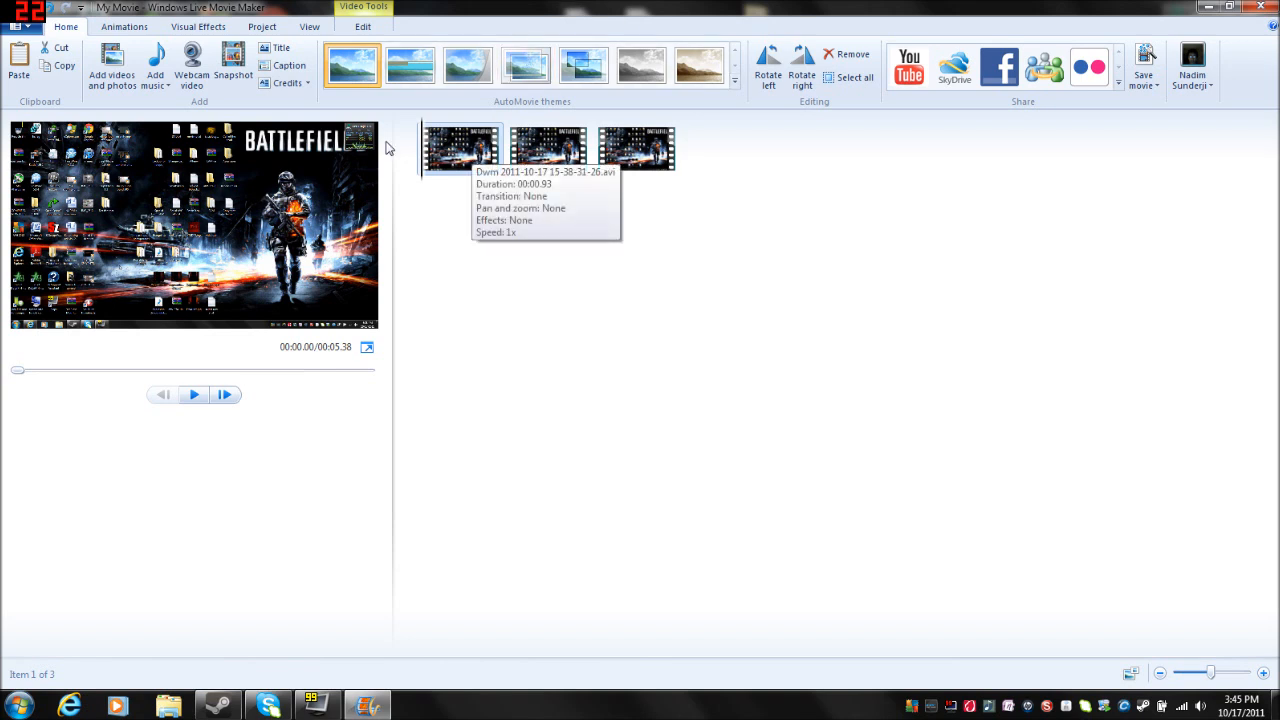